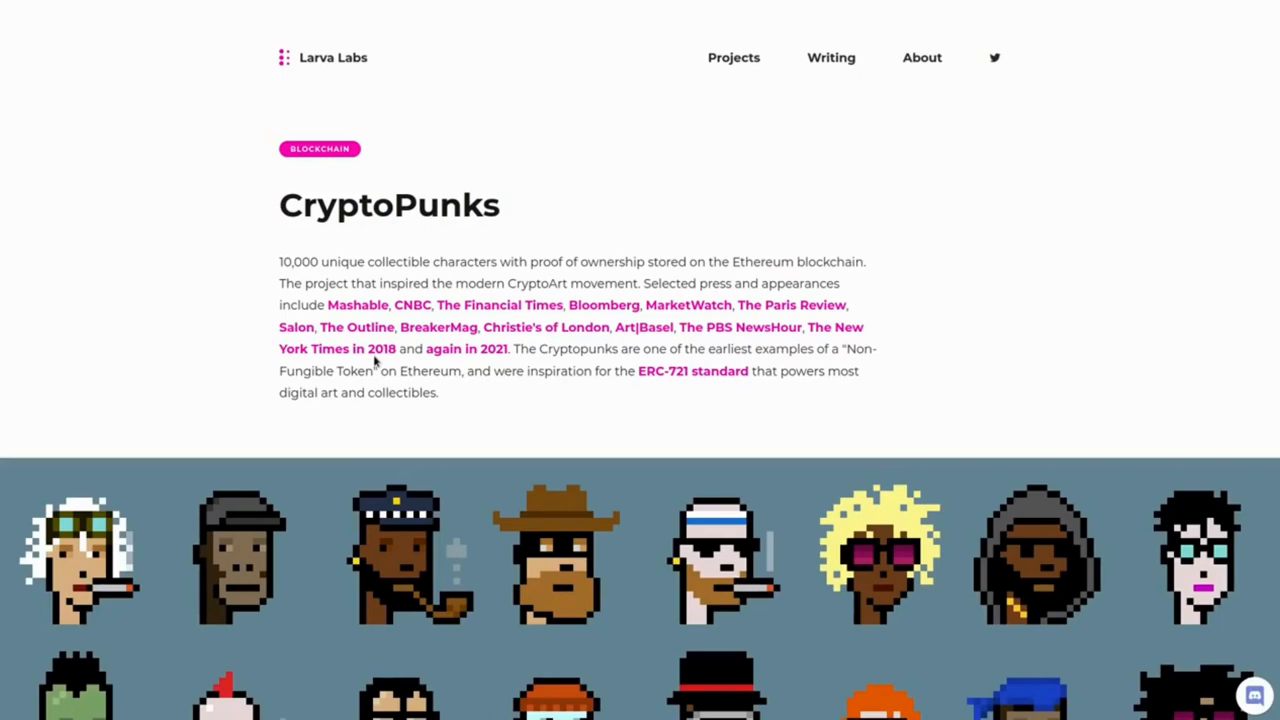
Return to the CryptoPunks overview and open CryptoPunk #5217 from Largest Sales
scroll(down, 3)
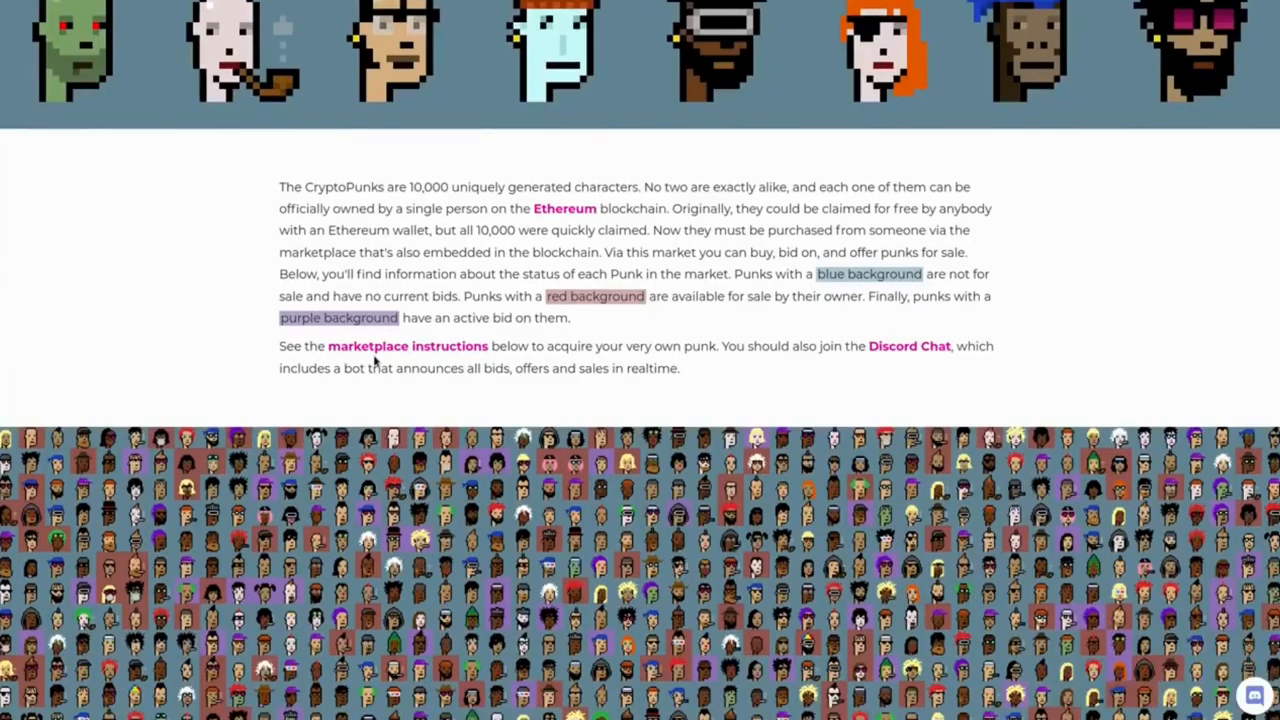
scroll(down, 3)
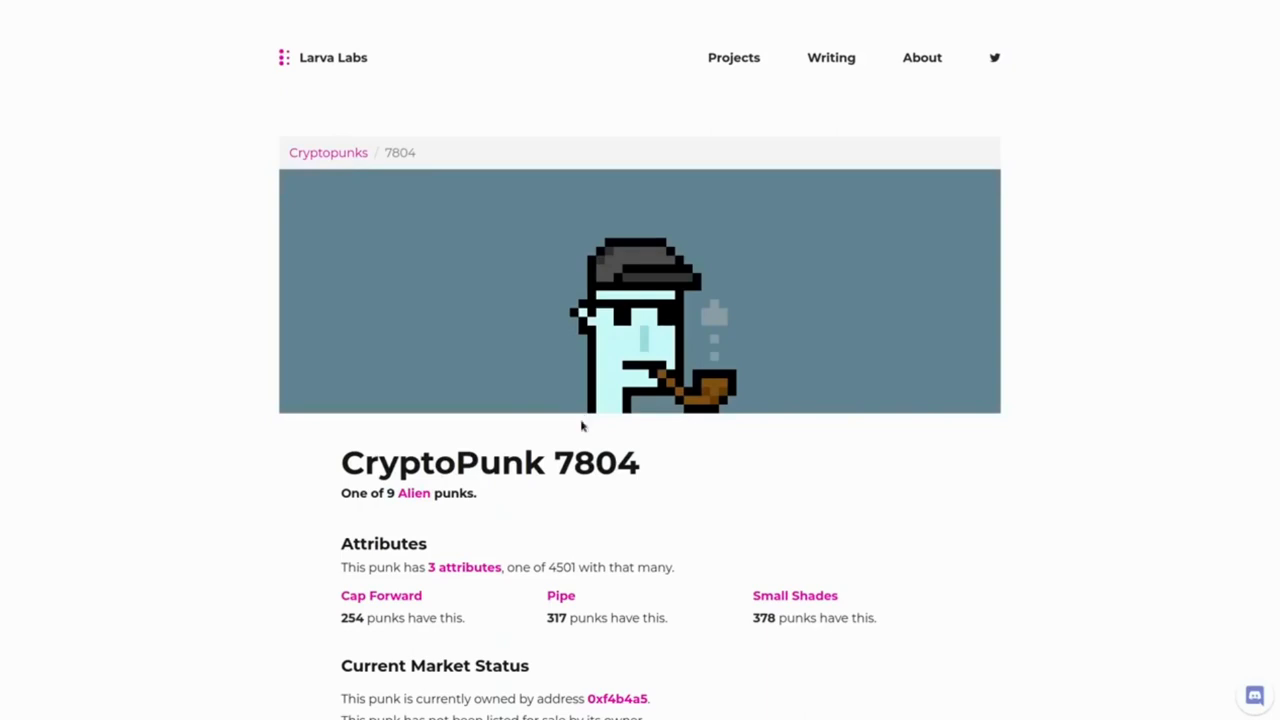
mouse_move(544, 435)
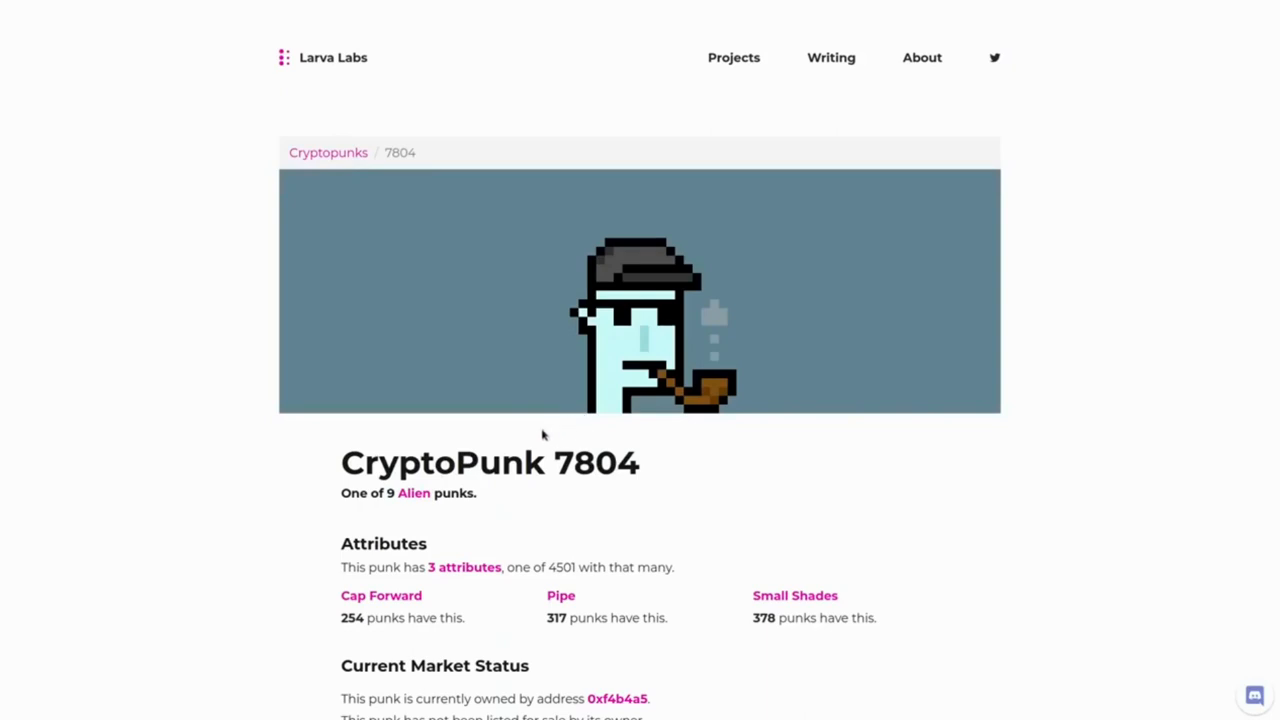
click(328, 152)
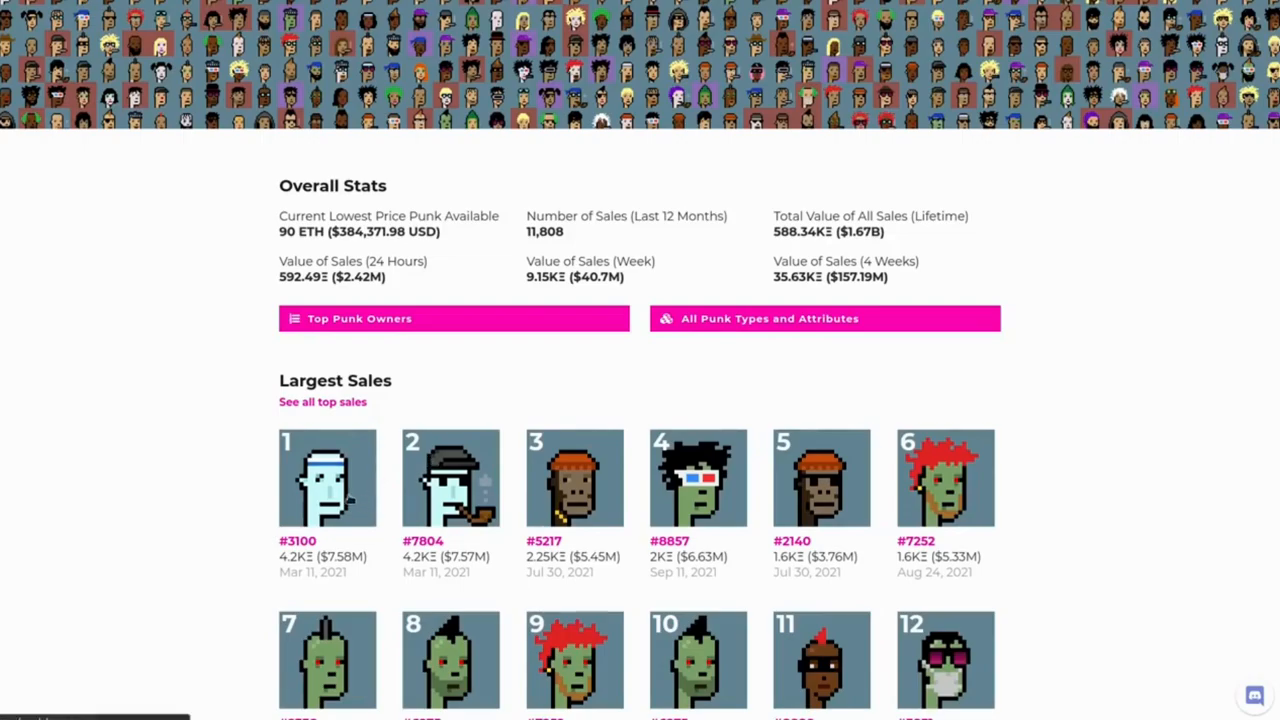
click(327, 477)
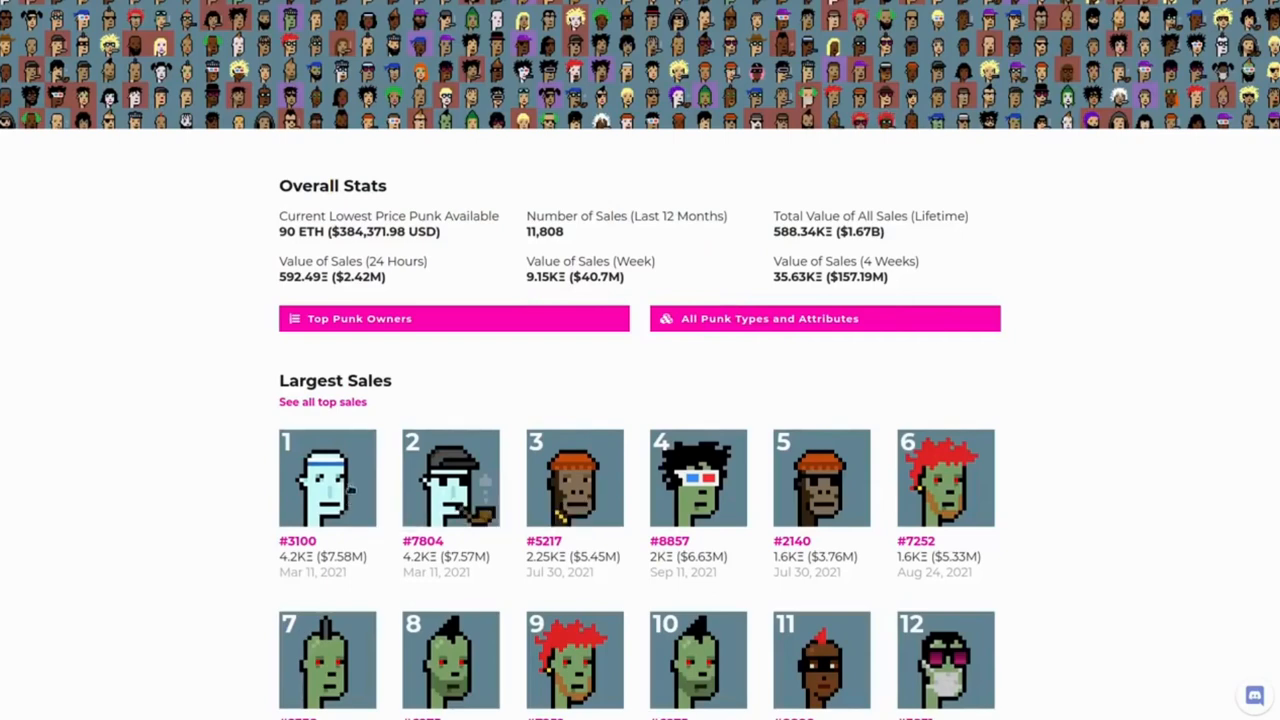
mouse_move(600, 552)
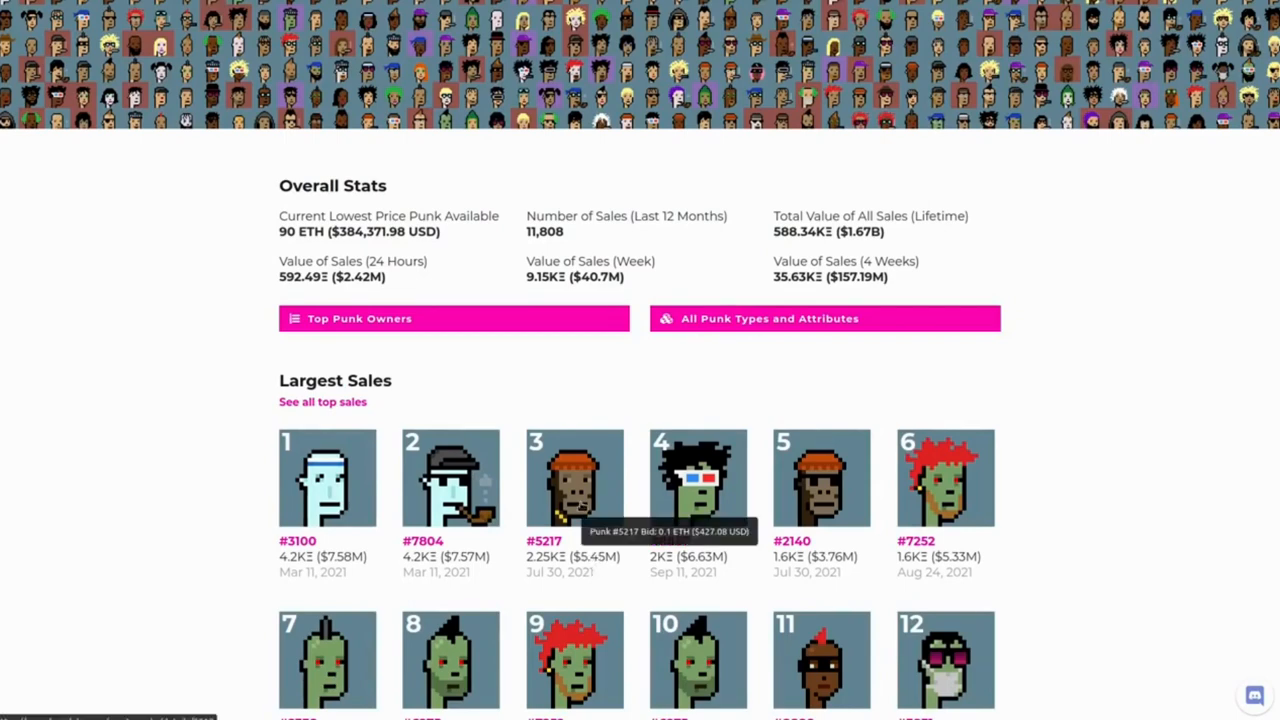
click(574, 477)
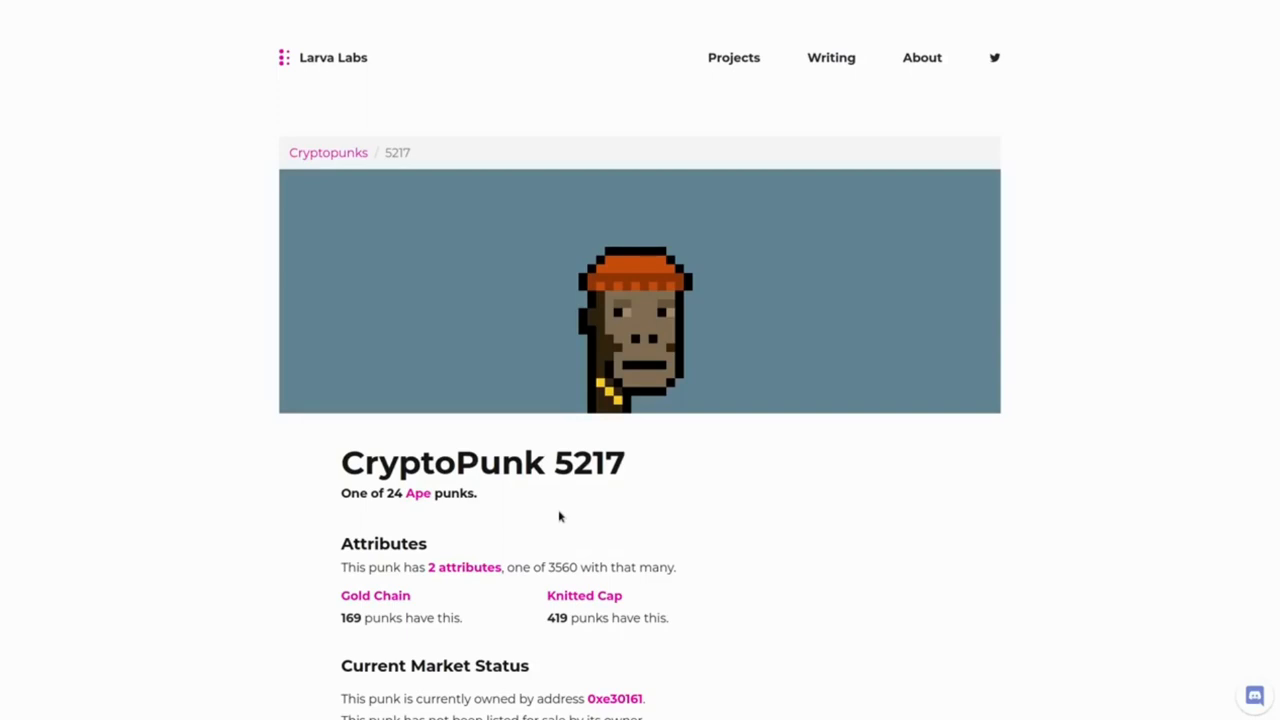
click(328, 152)
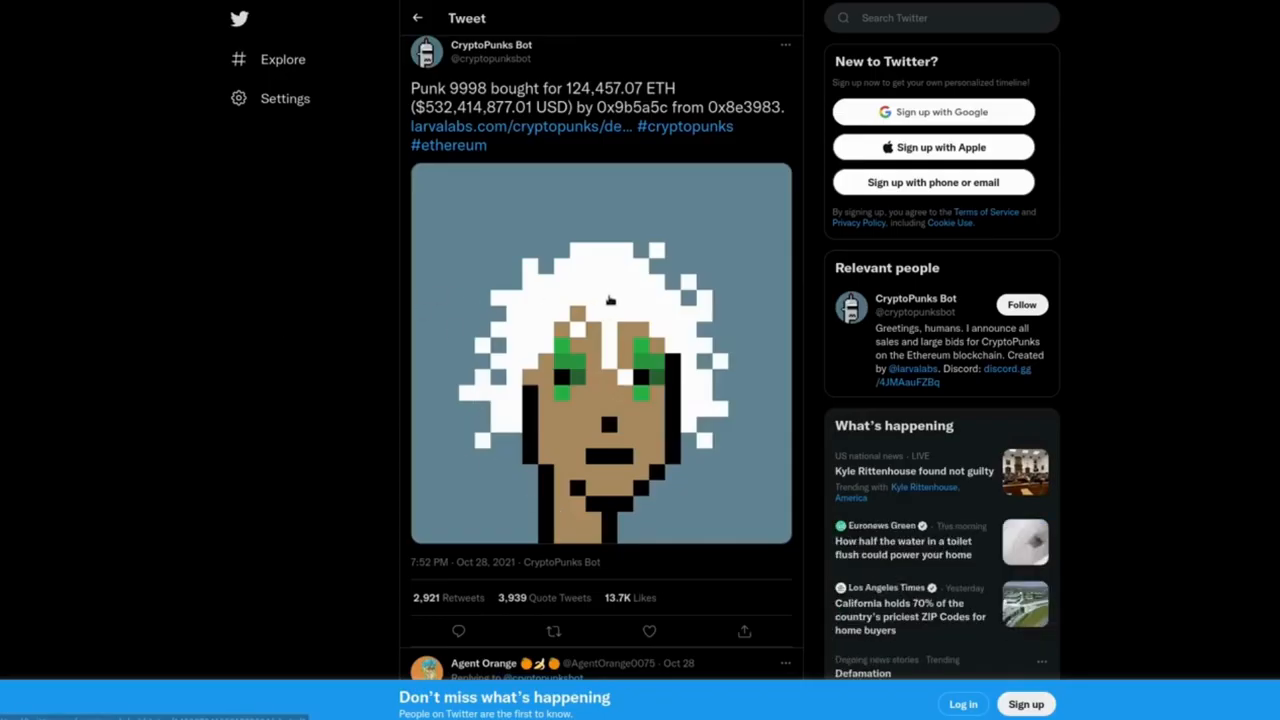
Enlarge the Punk 9998 tweet image and save it to Downloads/nft, replacing the old copy
scroll(up, 3)
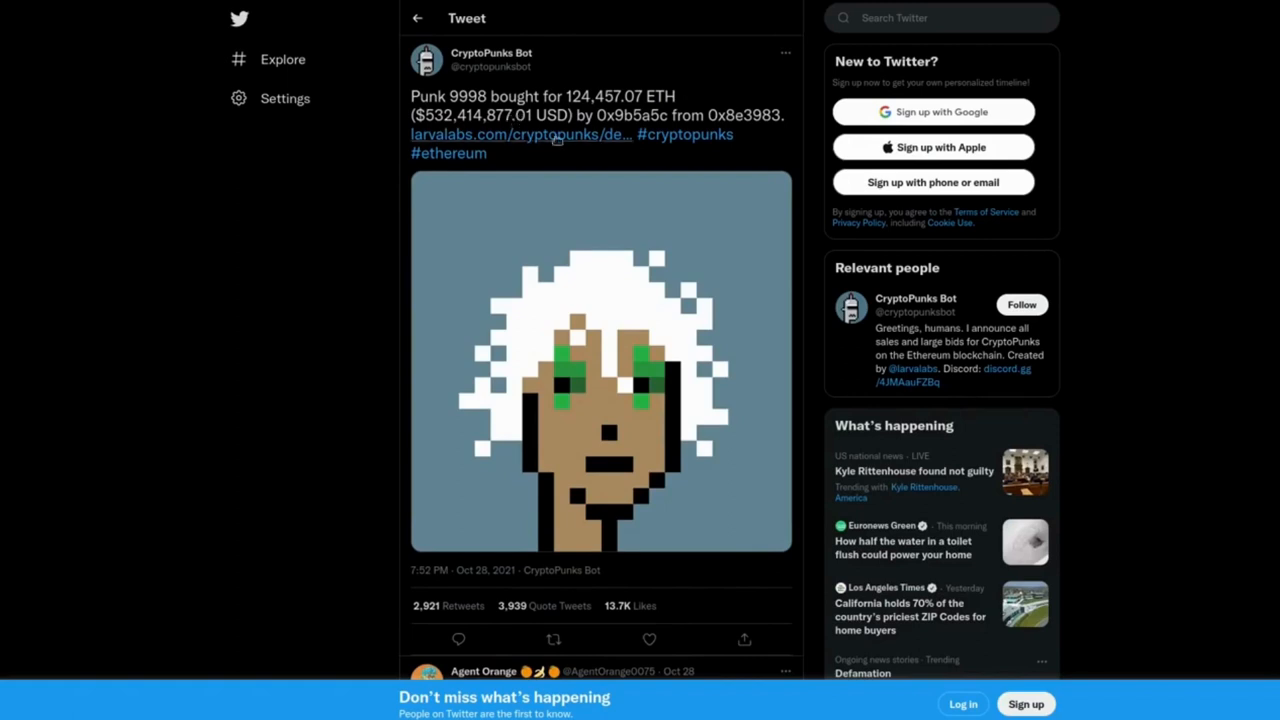
mouse_move(640, 304)
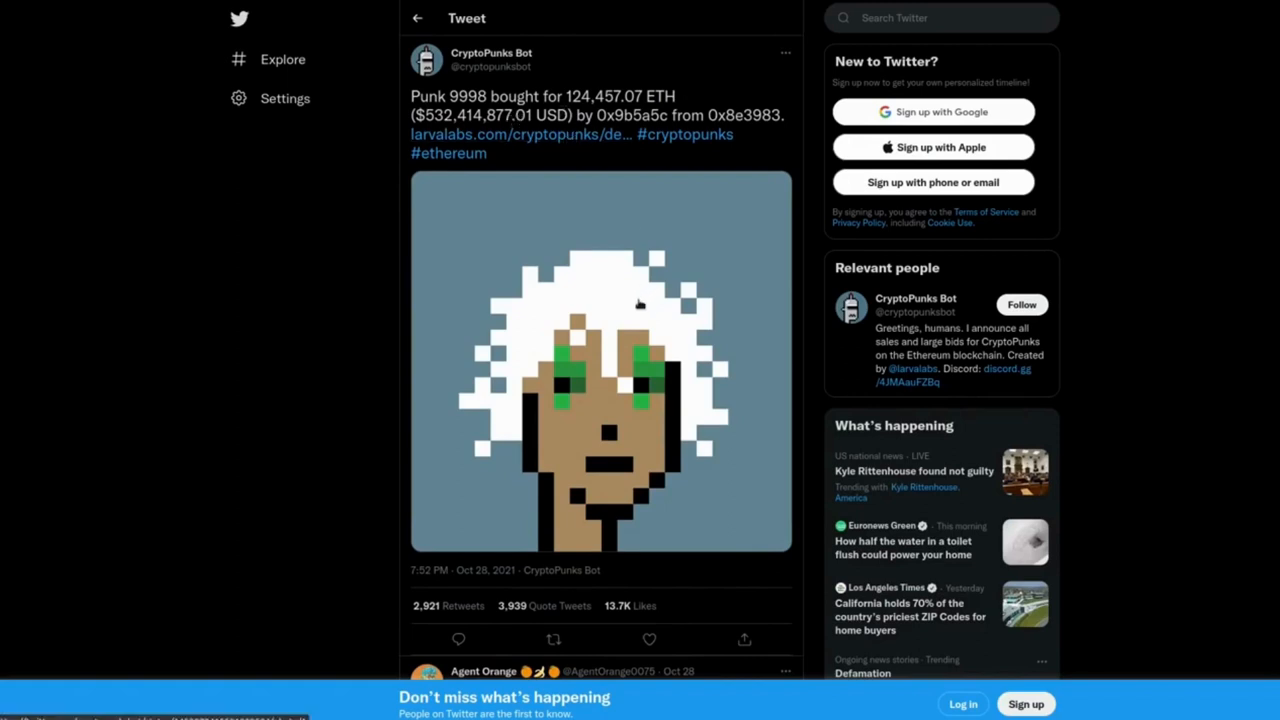
click(600, 360)
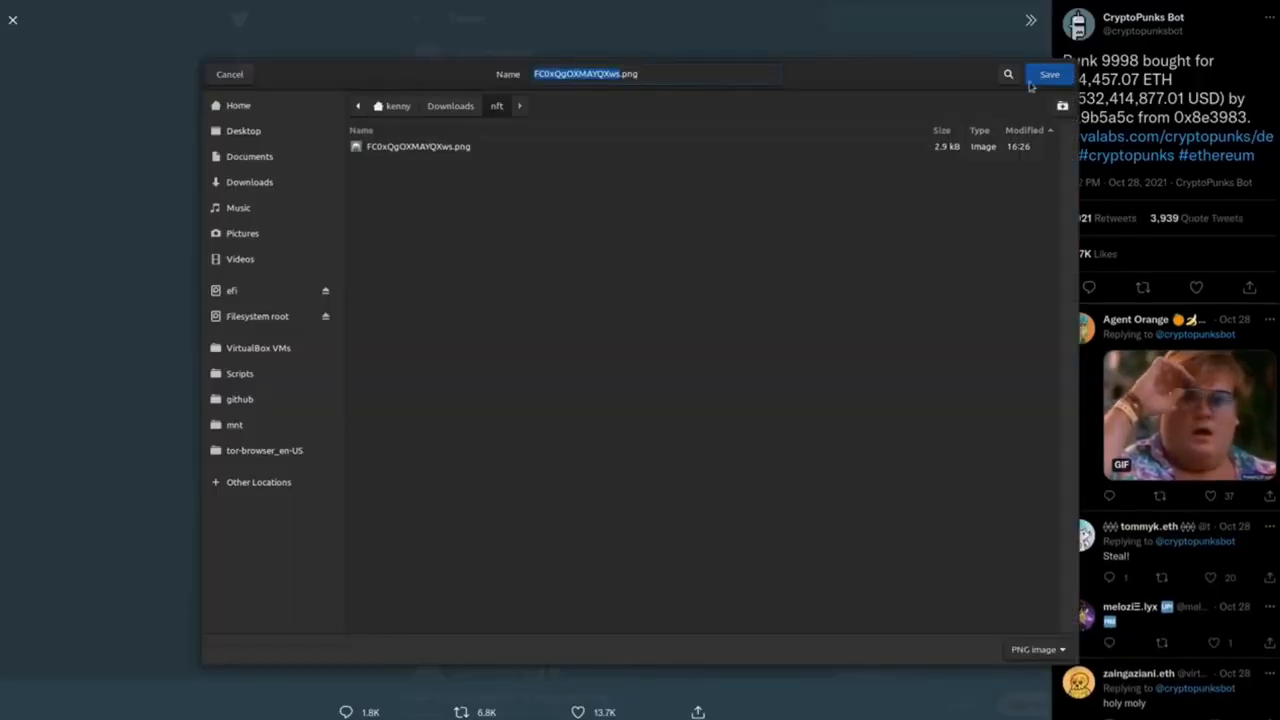
click(1049, 74)
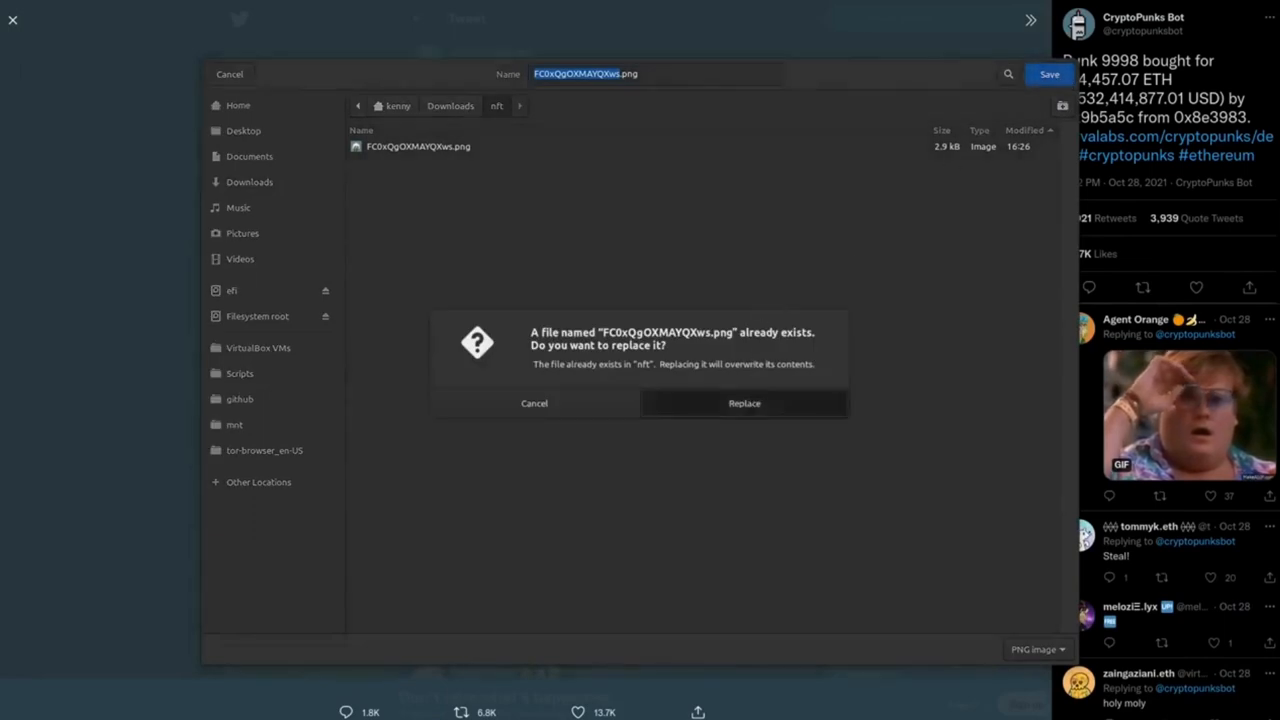
click(744, 403)
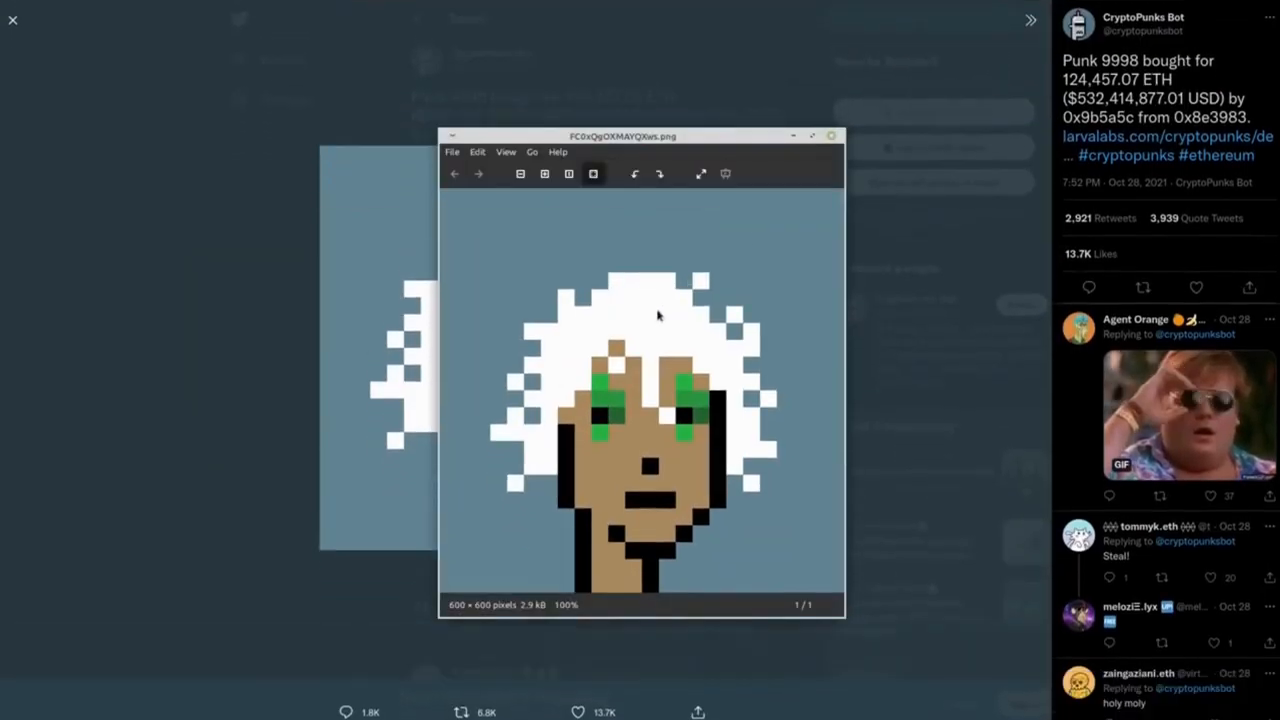
drag(622, 135, 578, 174)
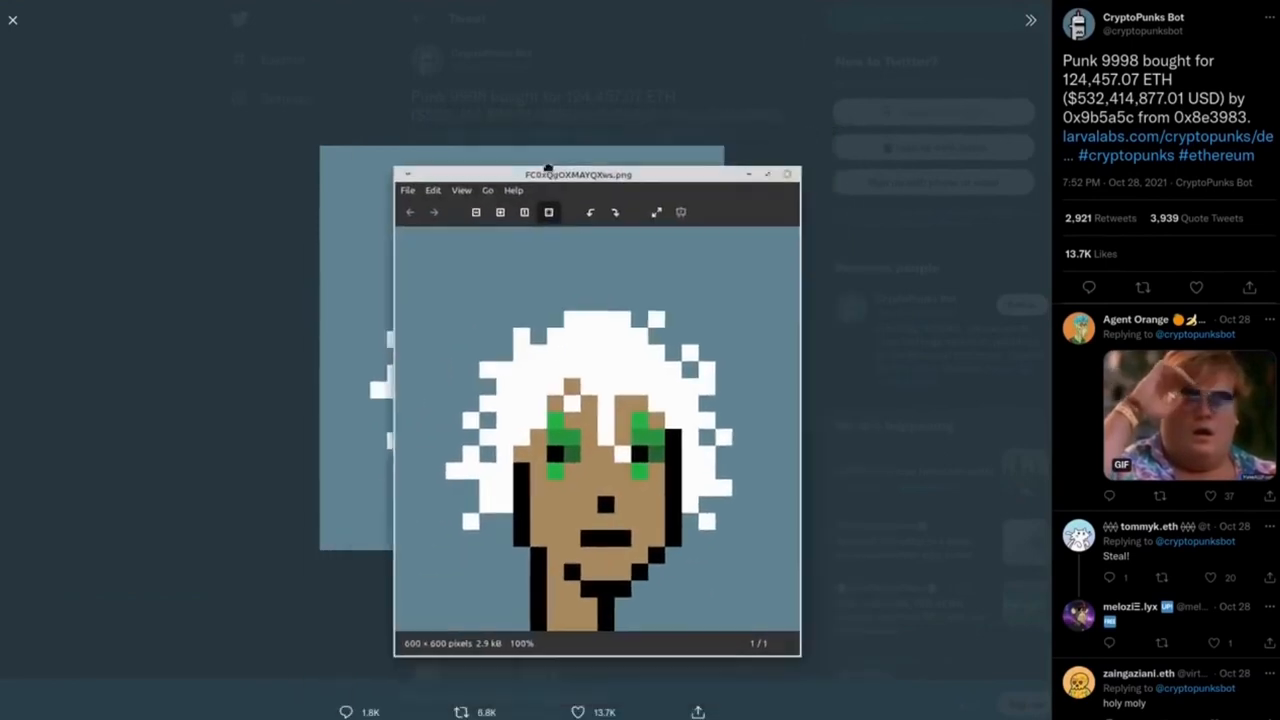
drag(578, 174, 553, 147)
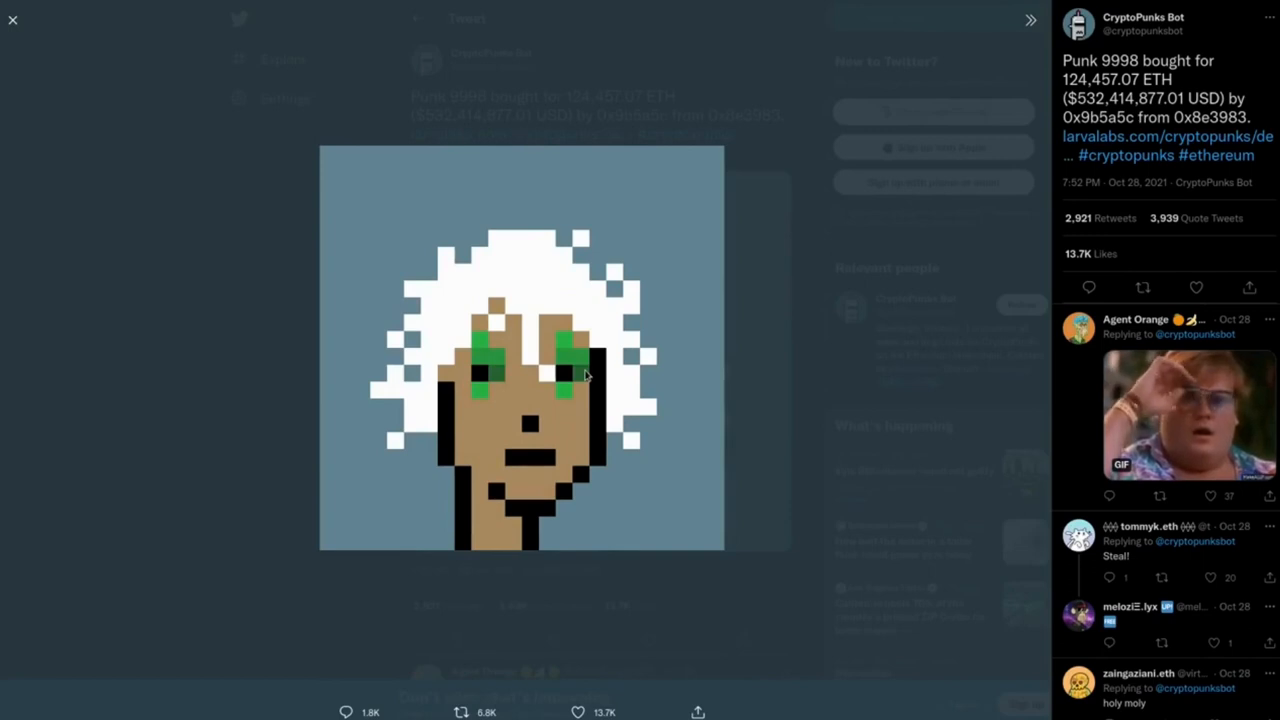
mouse_move(593, 356)
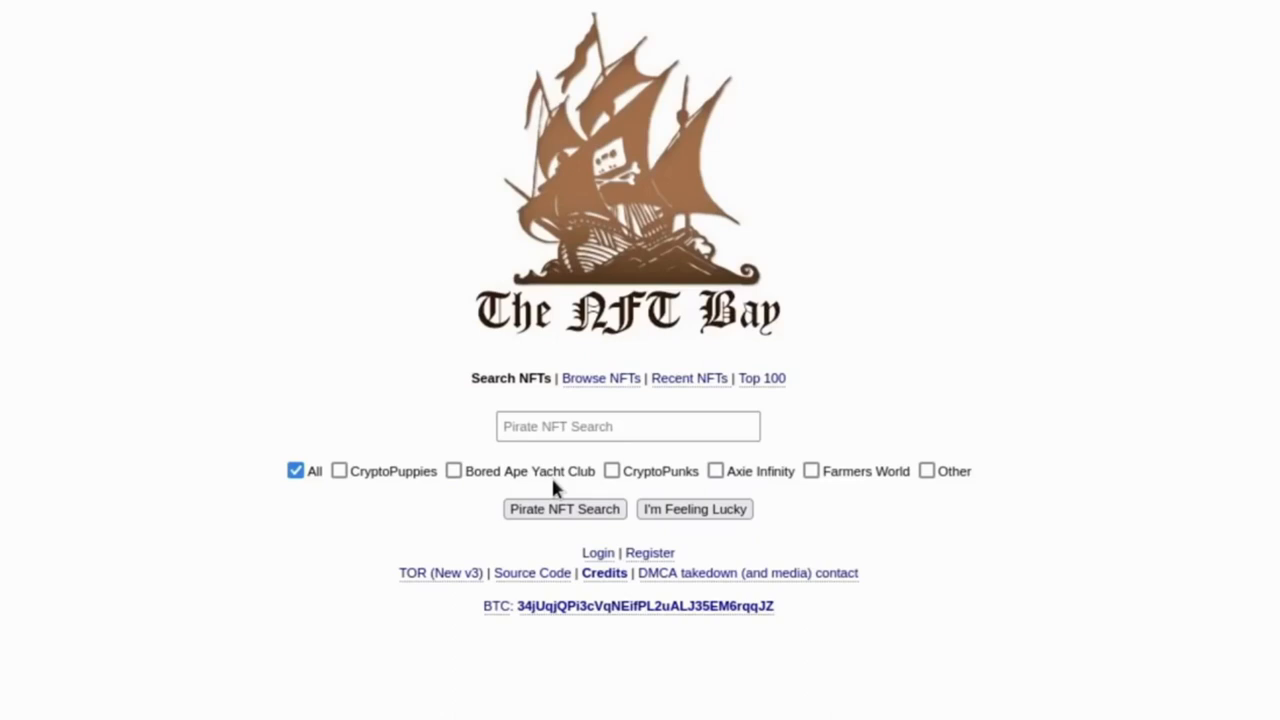
mouse_move(785, 565)
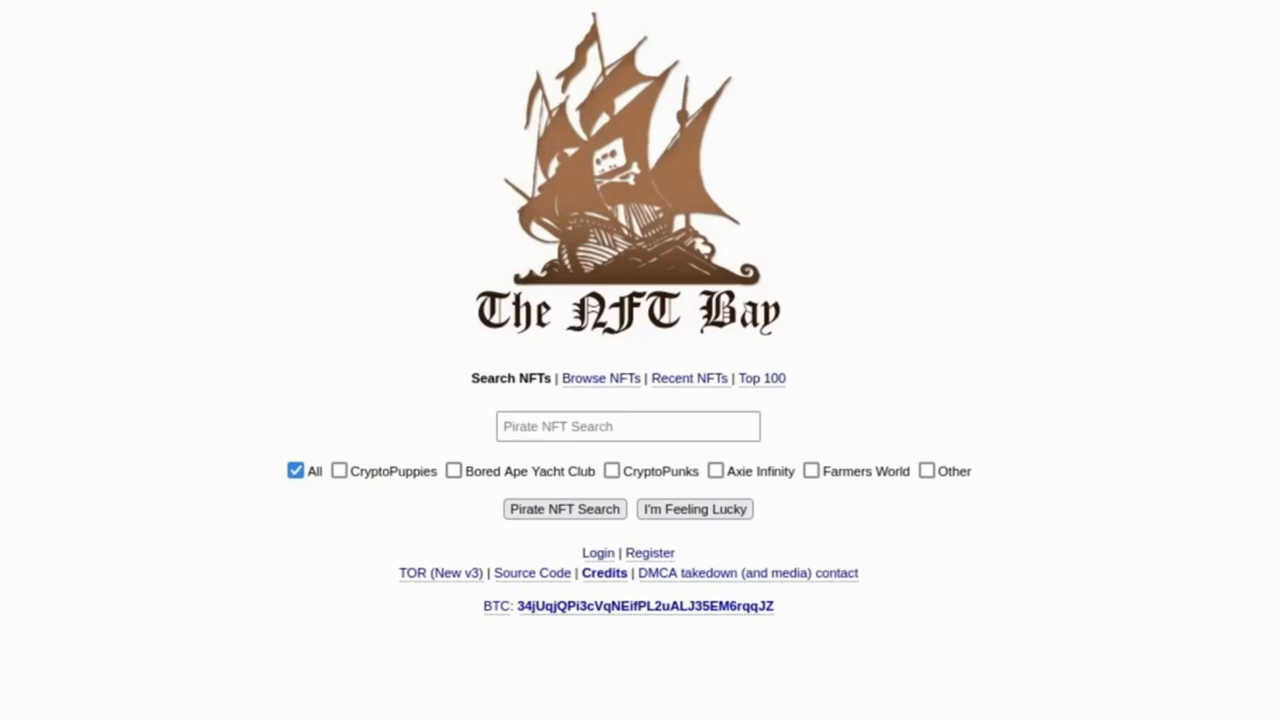
Run a Pirate NFT Search for 'sneed' on The NFT Bay
click(627, 426)
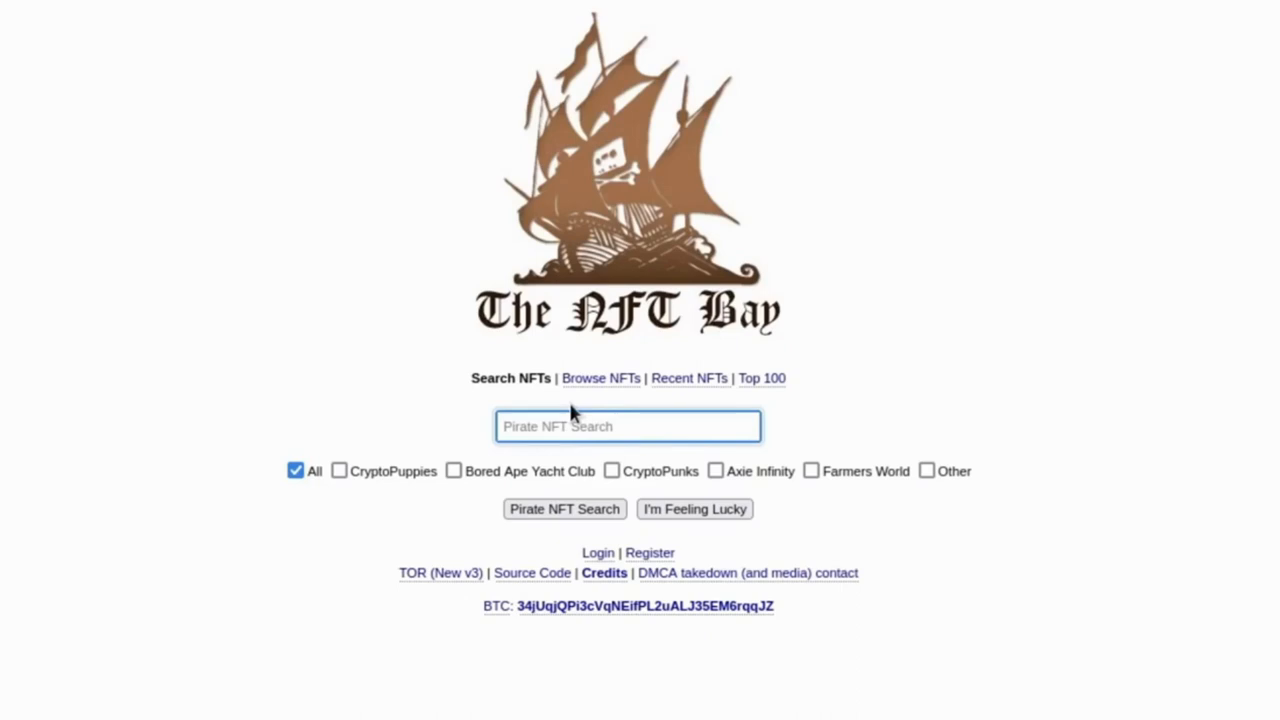
text(sneed)
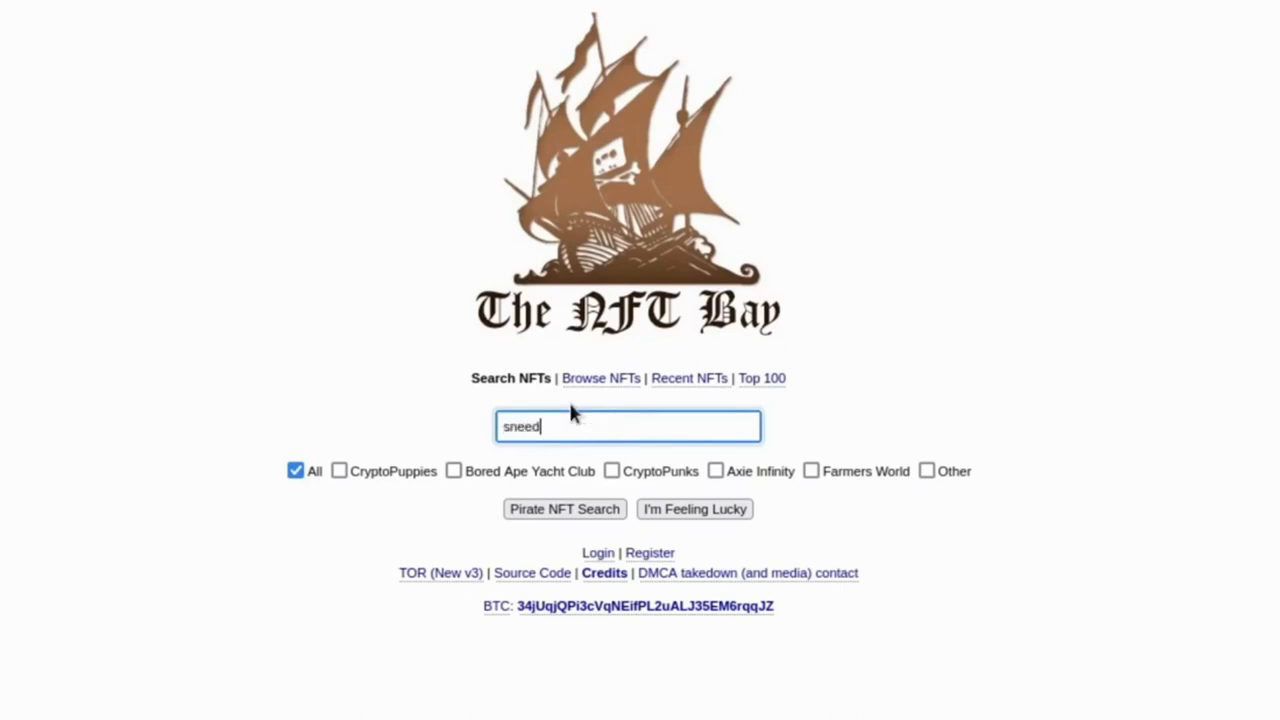
click(564, 509)
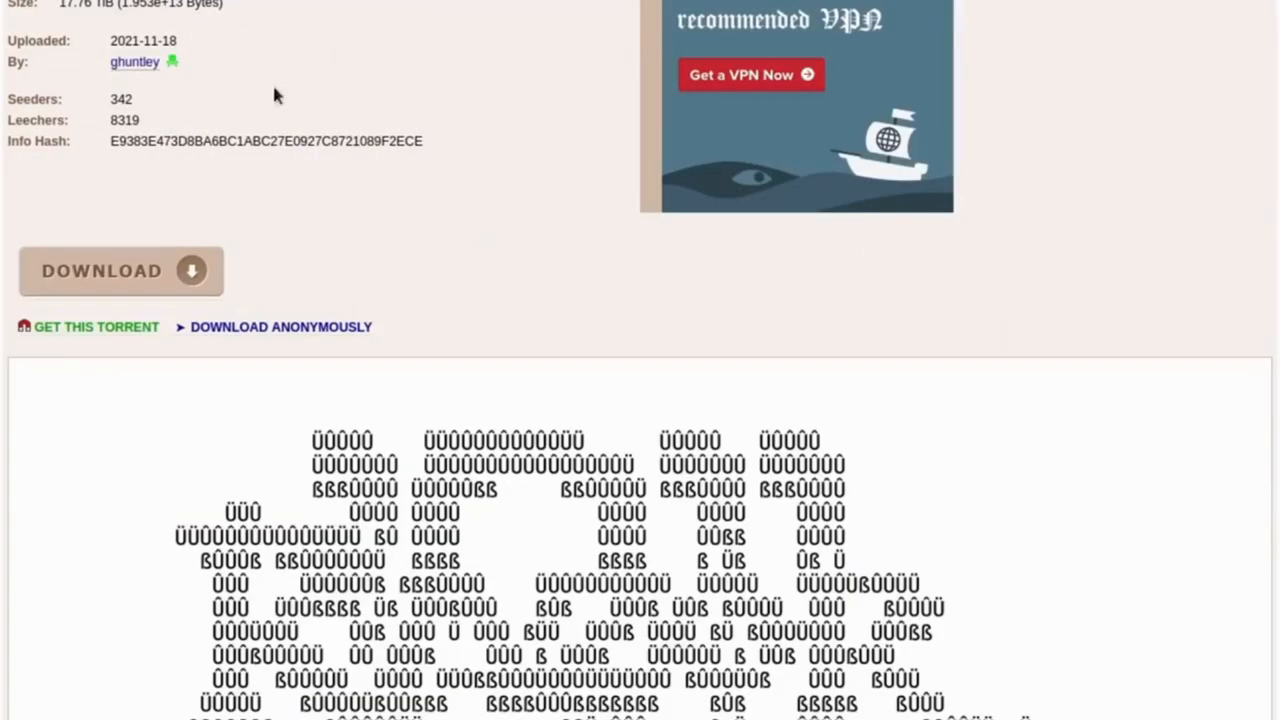
scroll(down, 3)
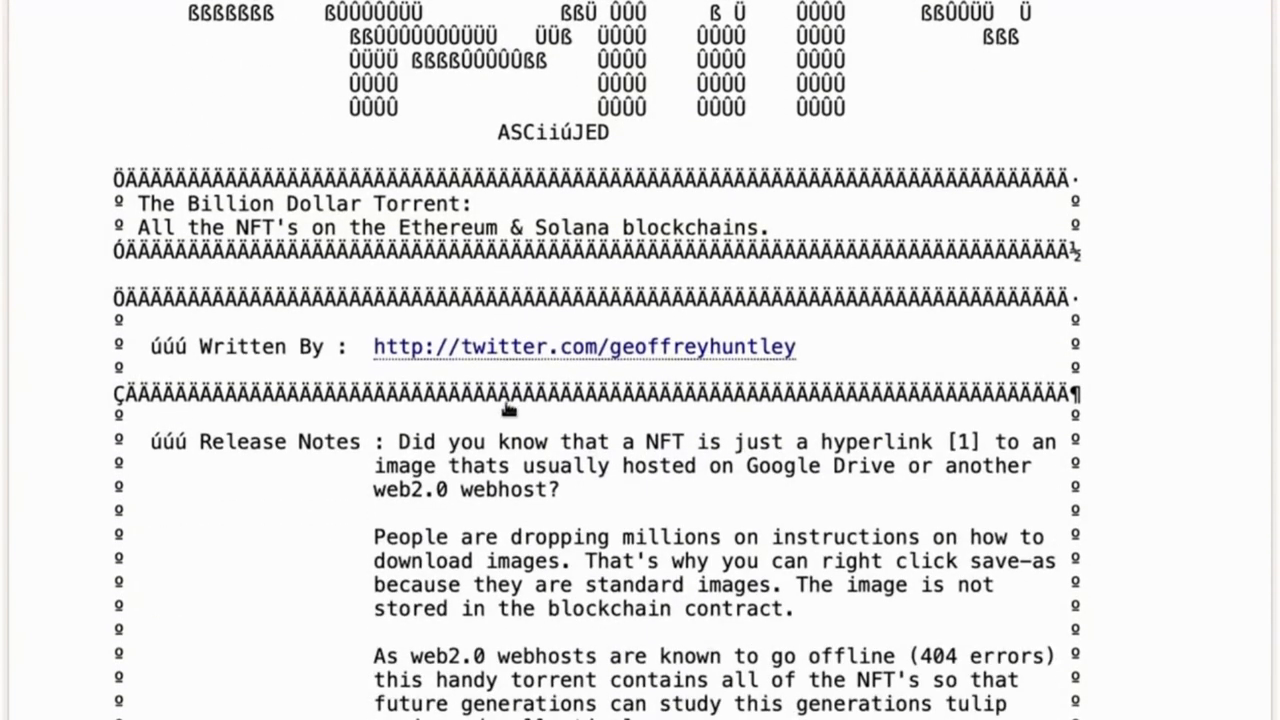
scroll(down, 3)
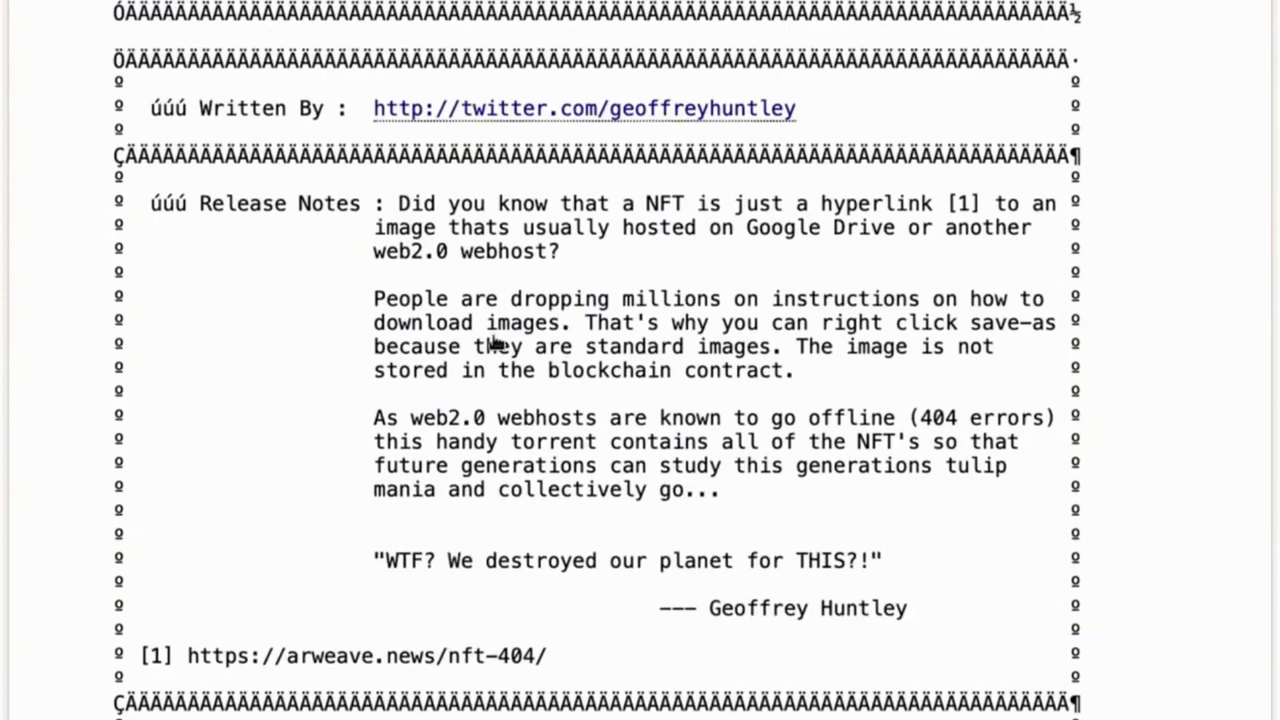
scroll(up, 3)
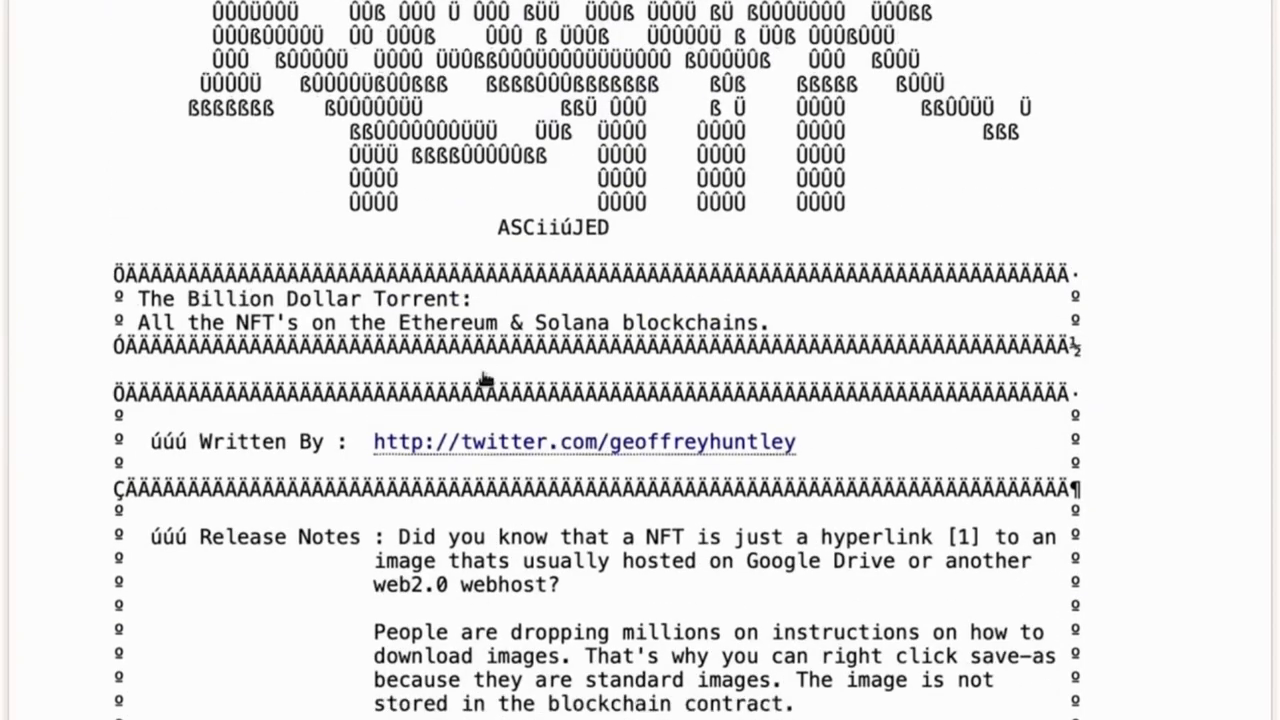
scroll(down, 3)
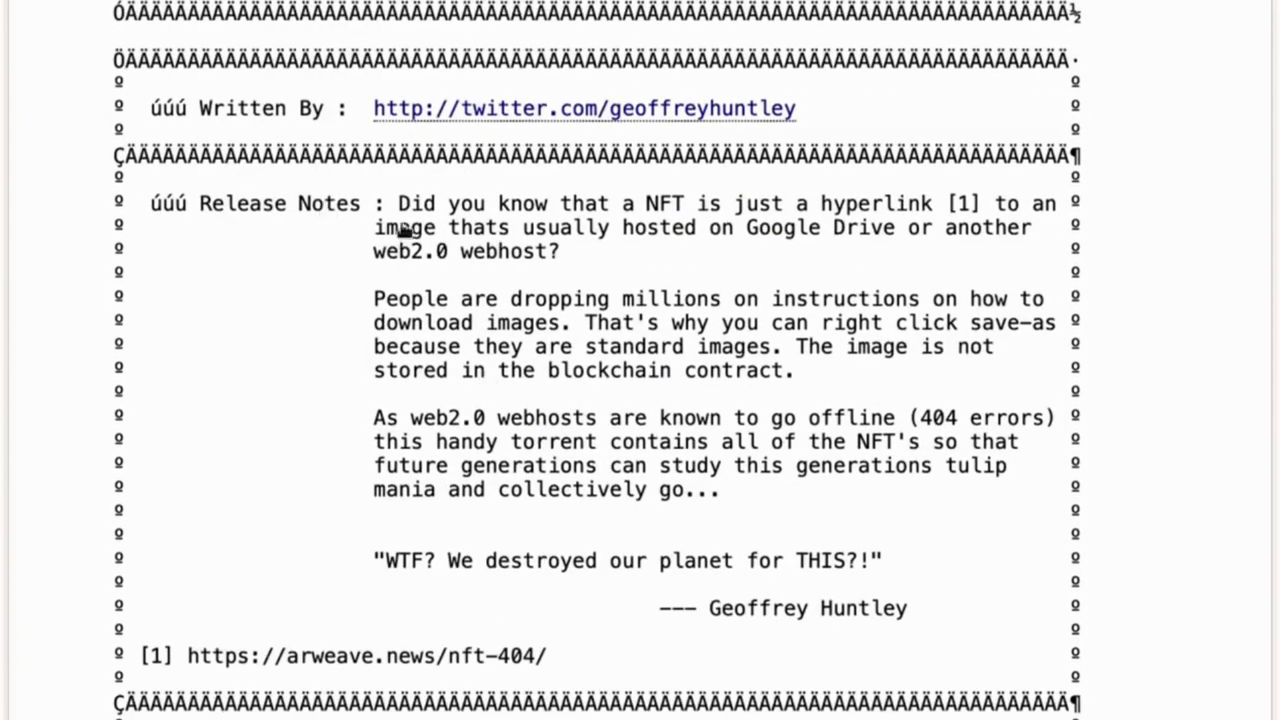
mouse_move(1000, 217)
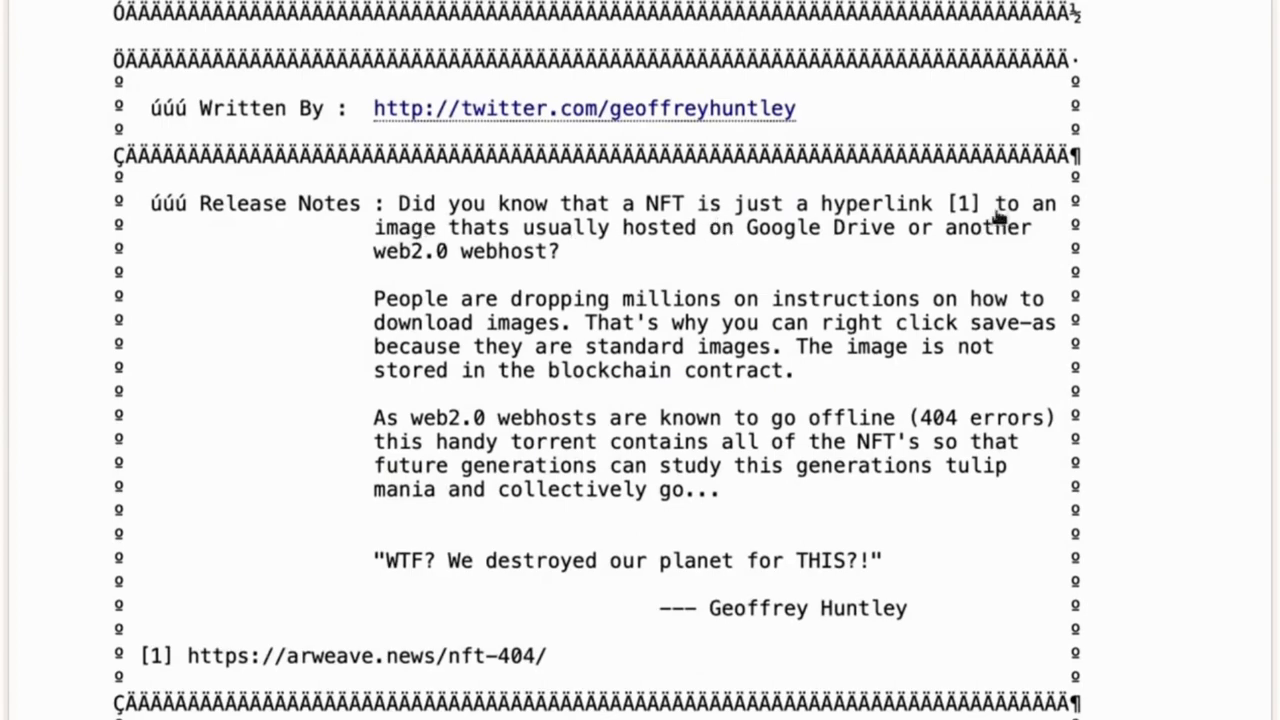
mouse_move(1027, 263)
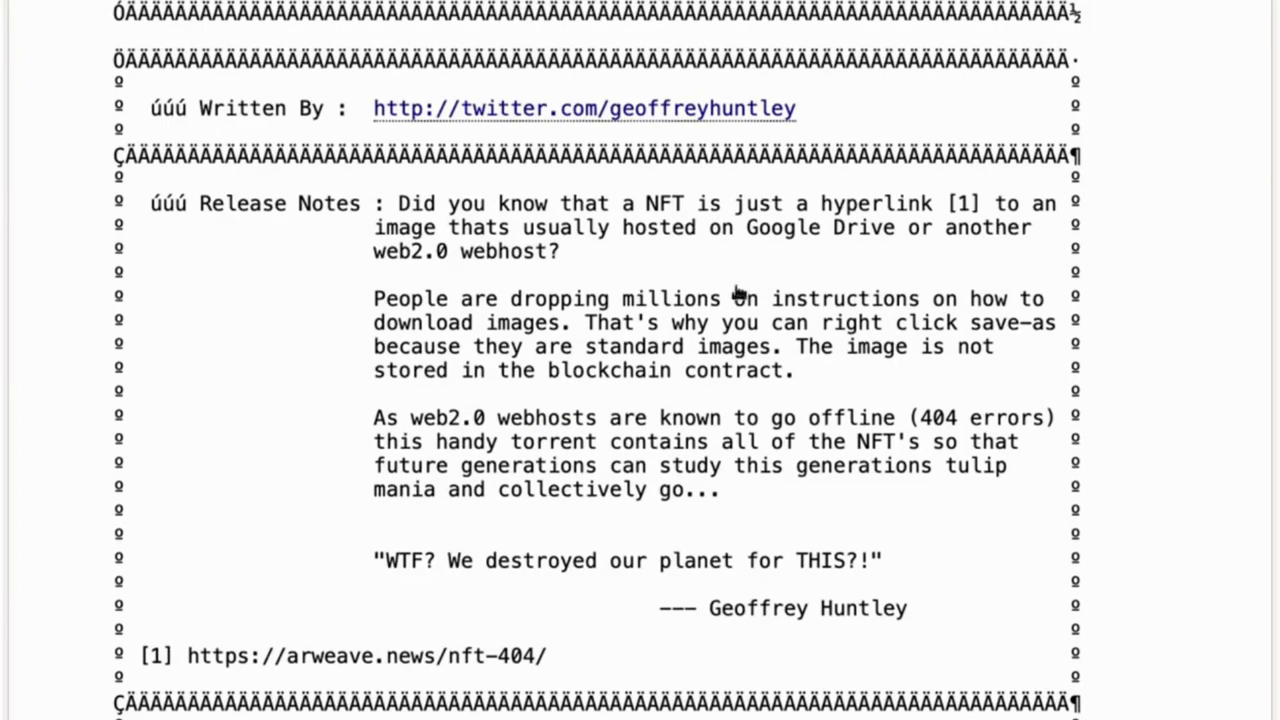
mouse_move(1080, 375)
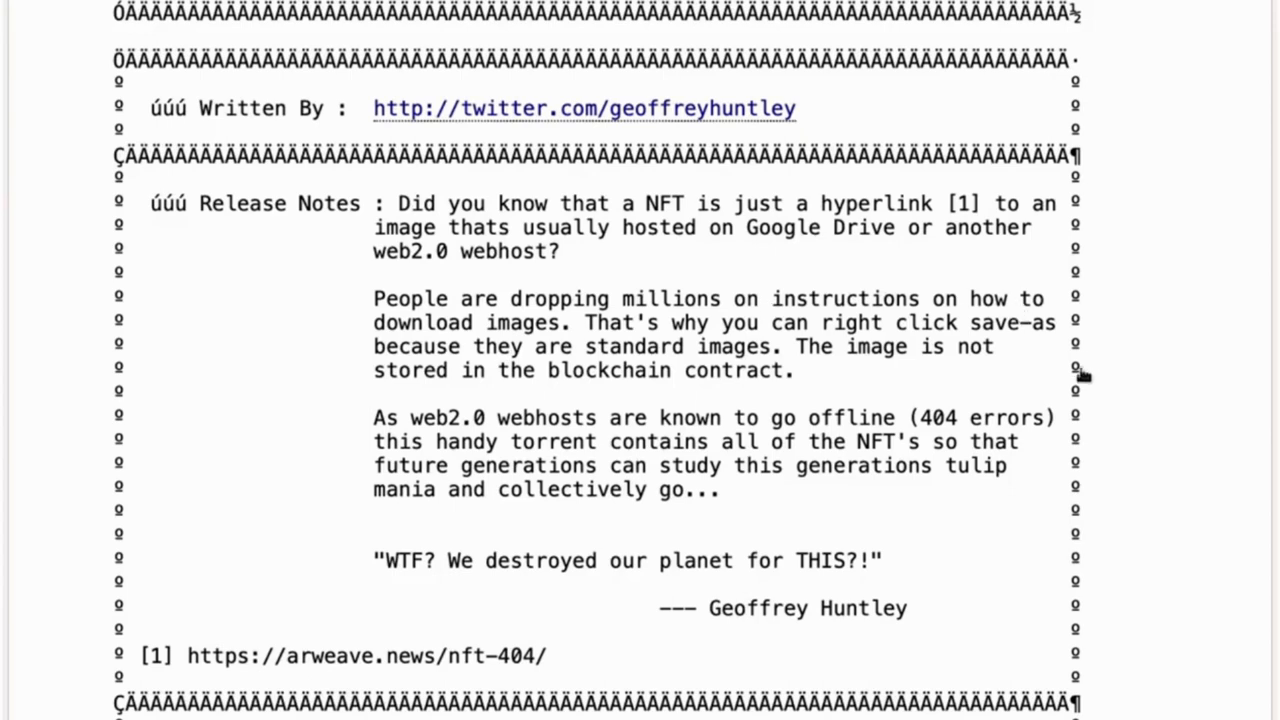
mouse_move(1038, 388)
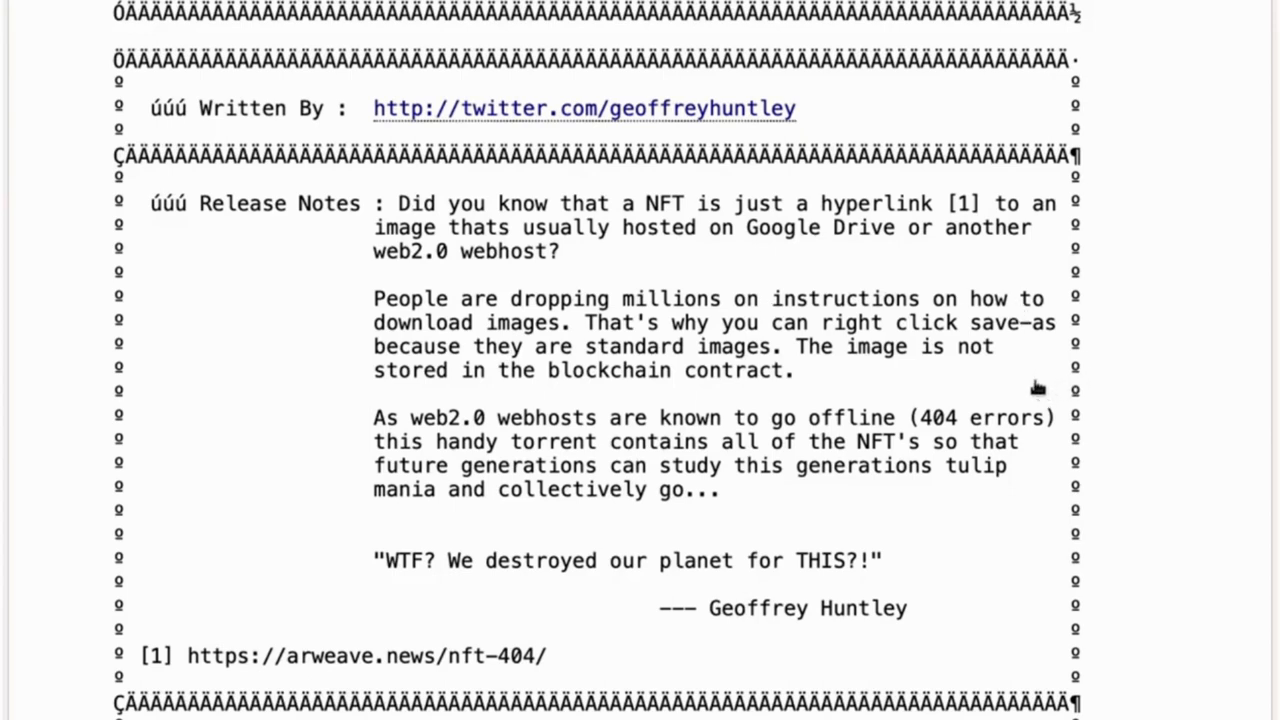
mouse_move(748, 400)
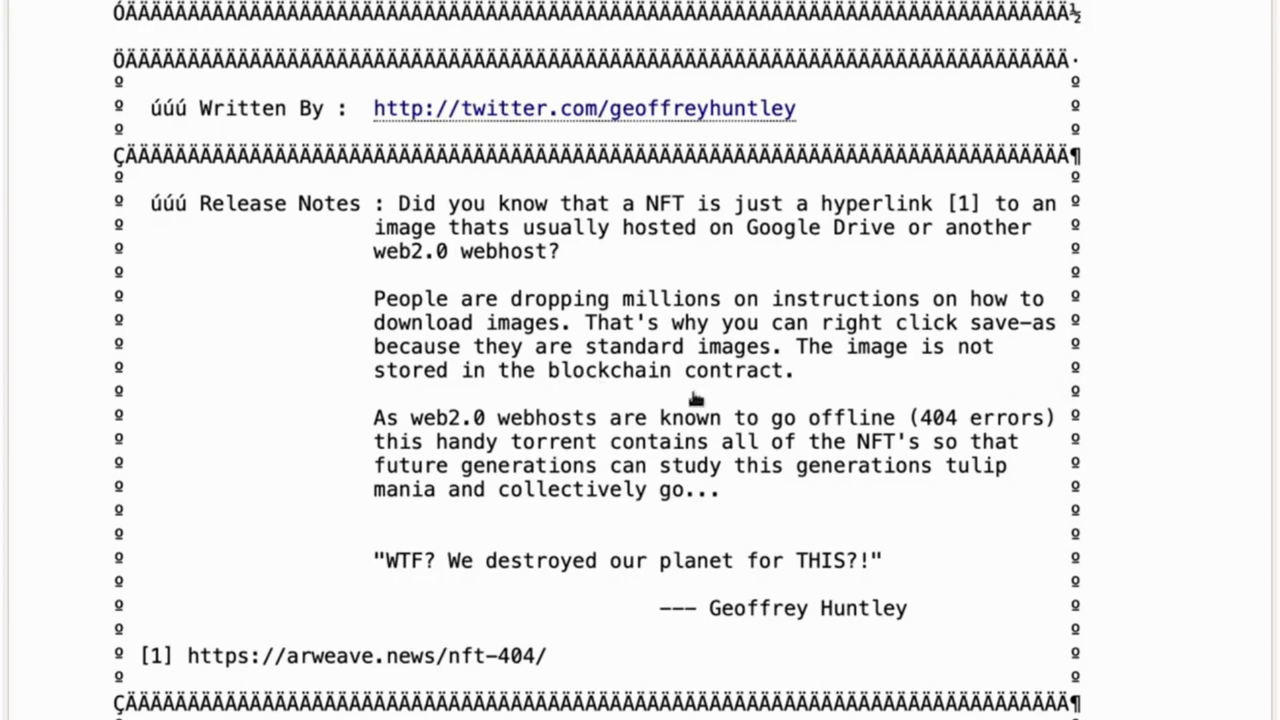
mouse_move(983, 513)
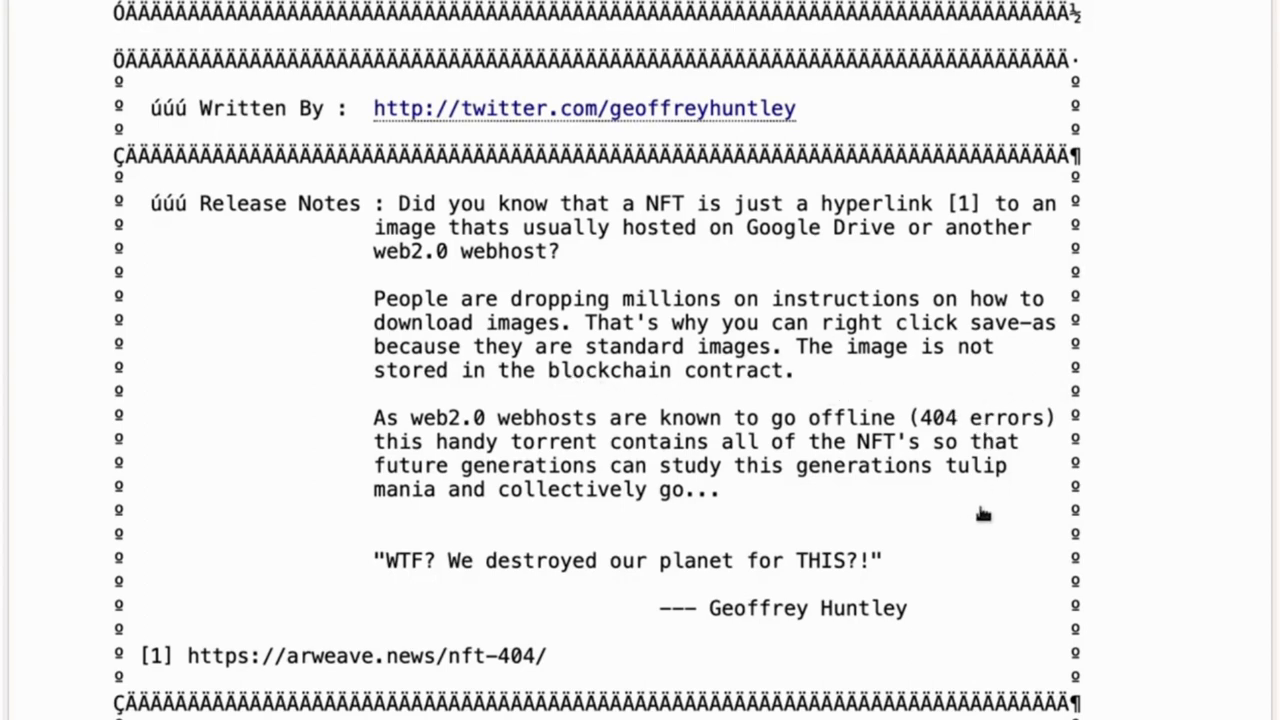
mouse_move(1055, 407)
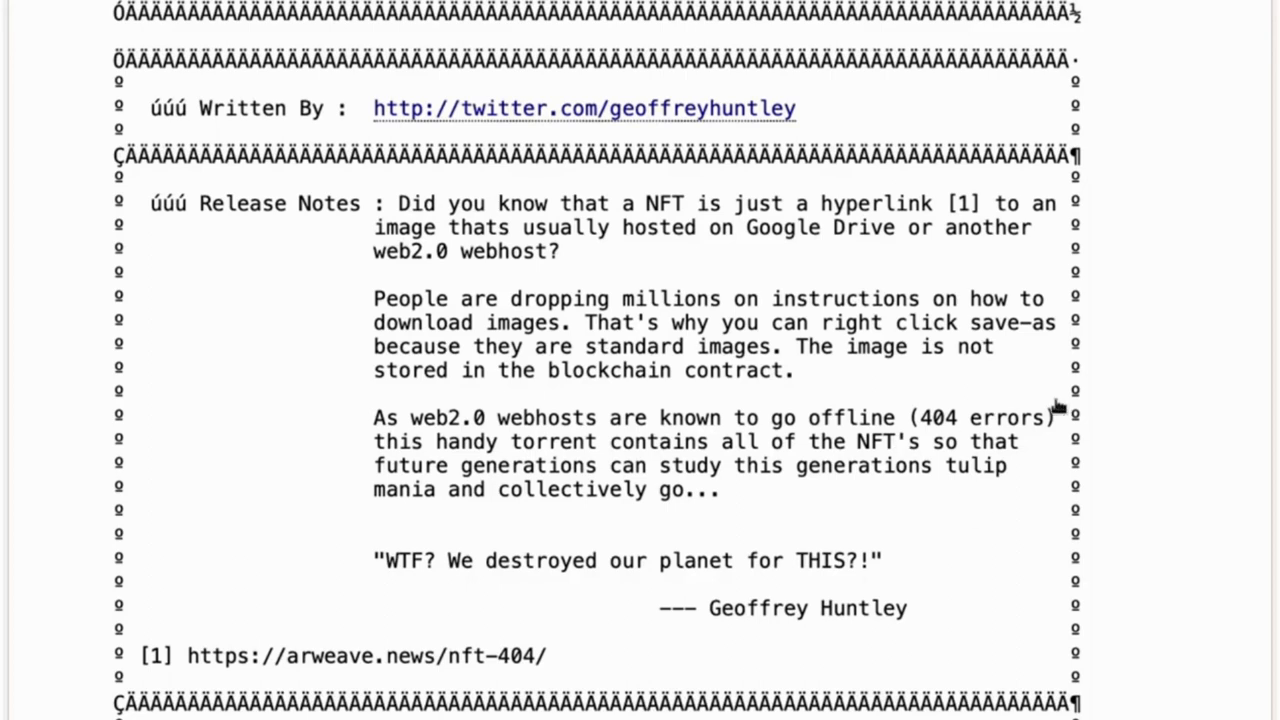
mouse_move(838, 522)
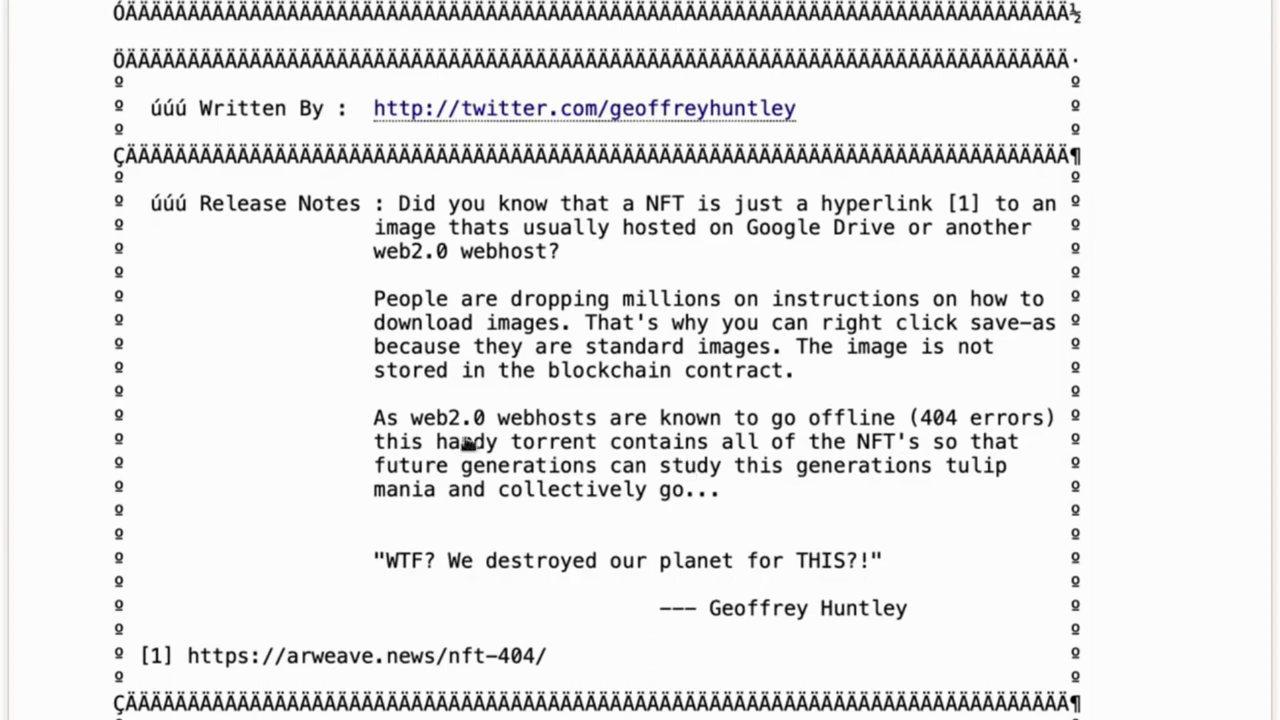
mouse_move(851, 557)
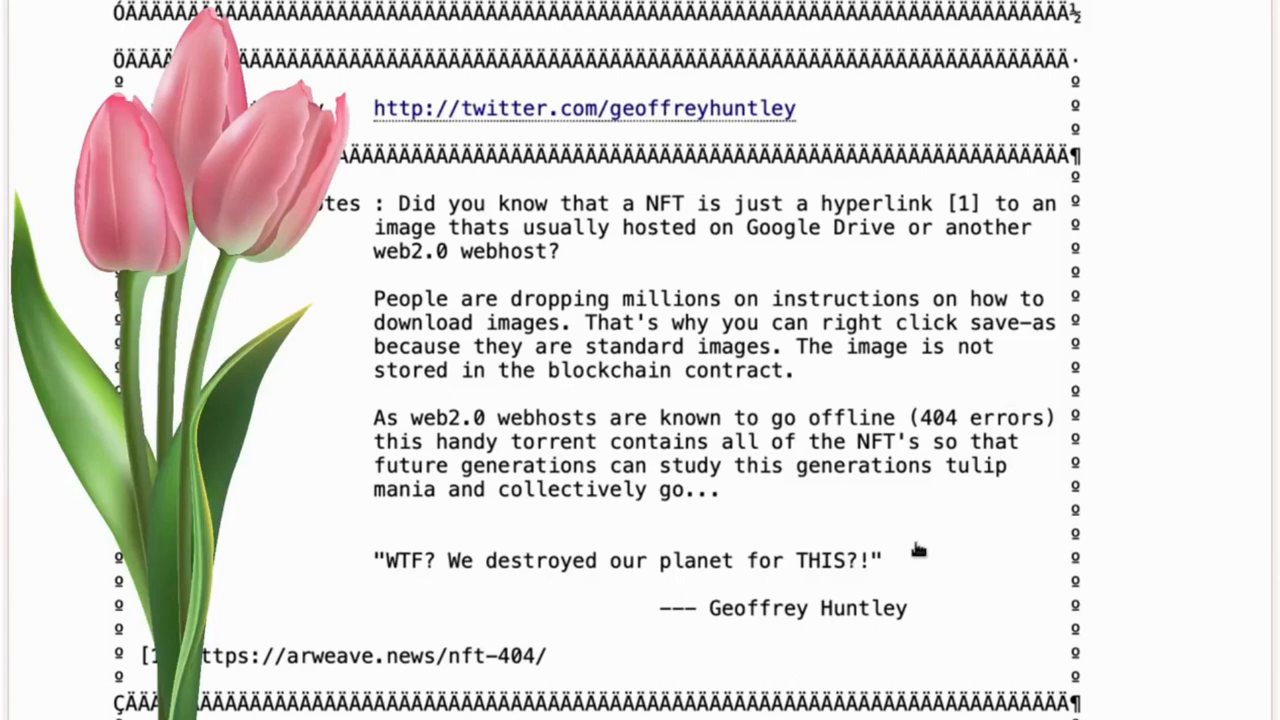
mouse_move(918, 548)
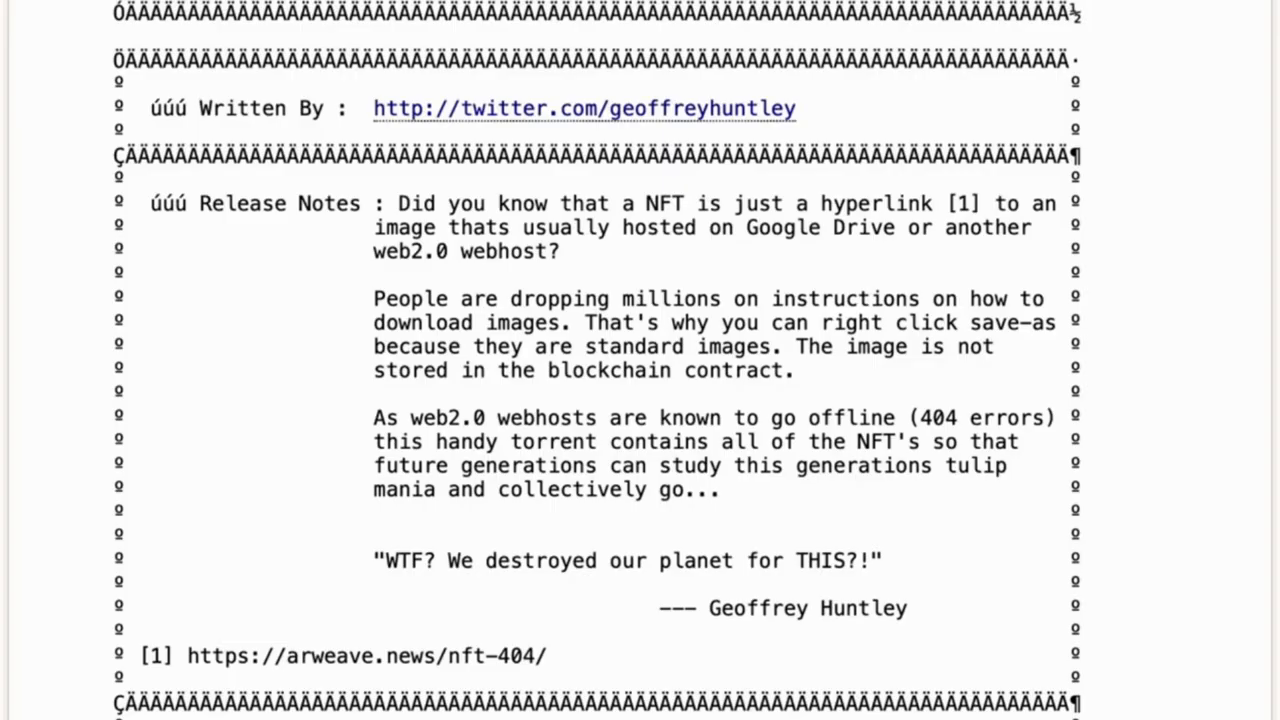
mouse_move(1105, 358)
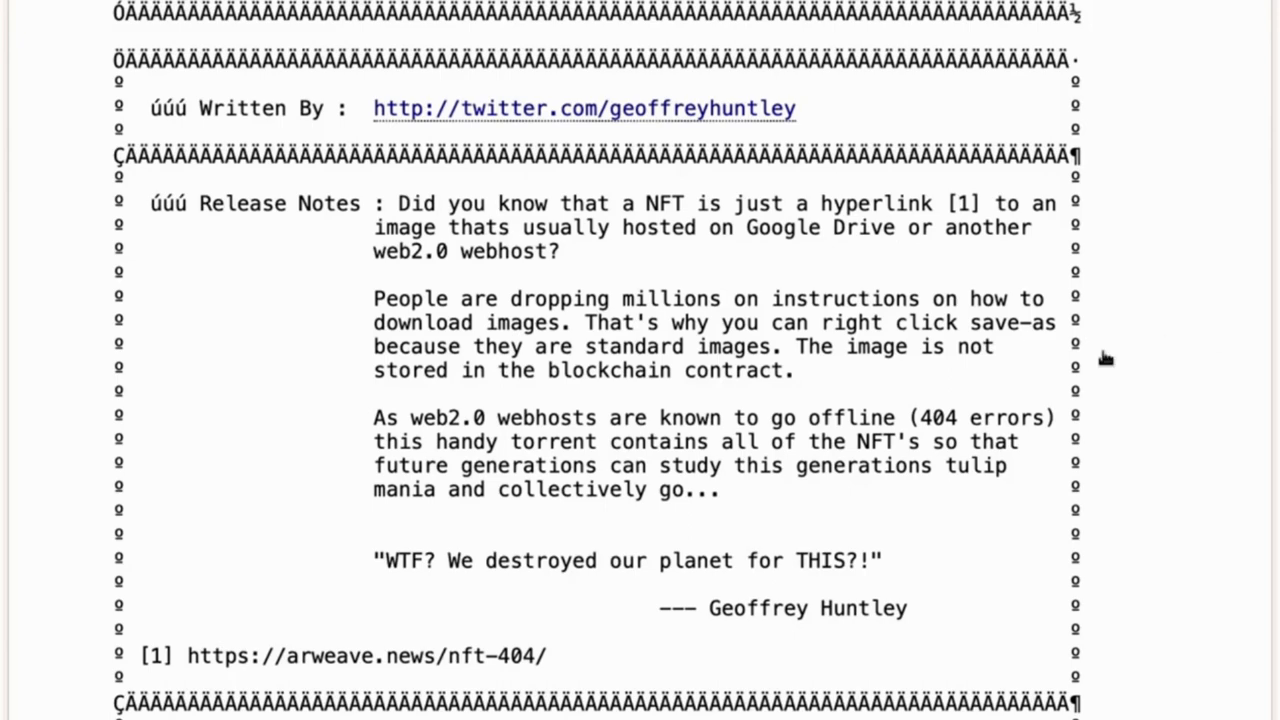
scroll(down, 3)
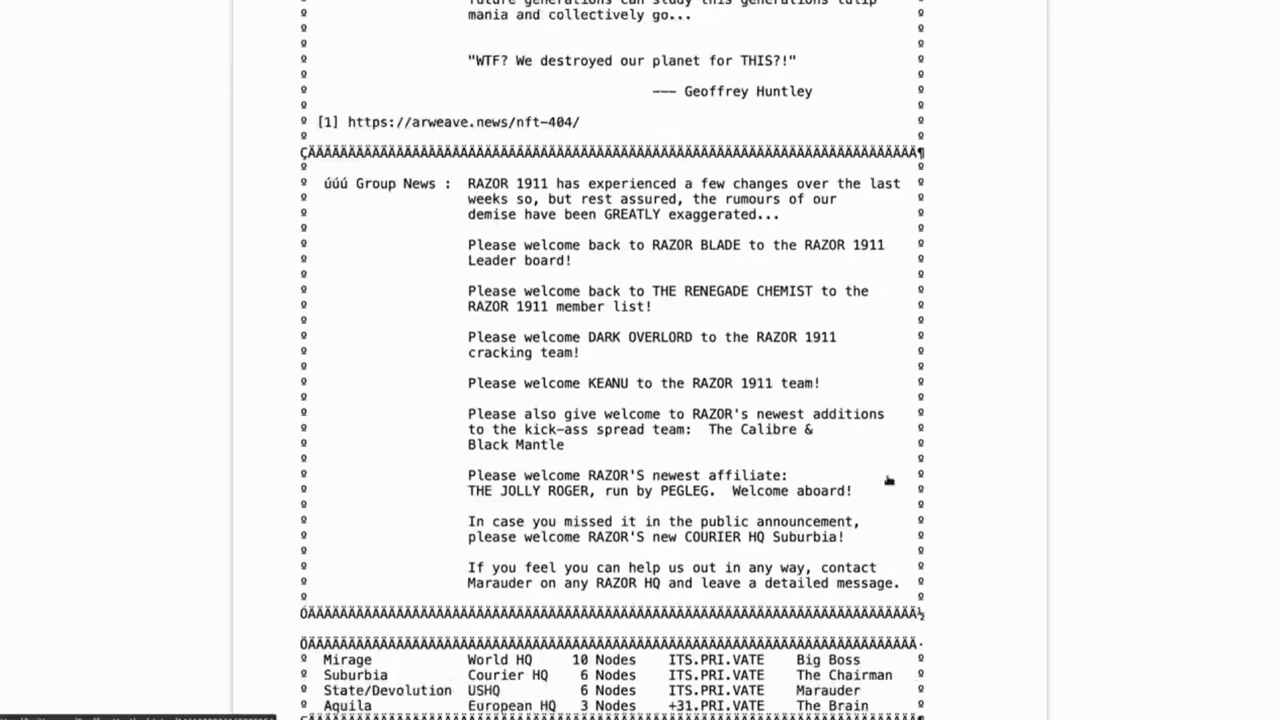
scroll(down, 3)
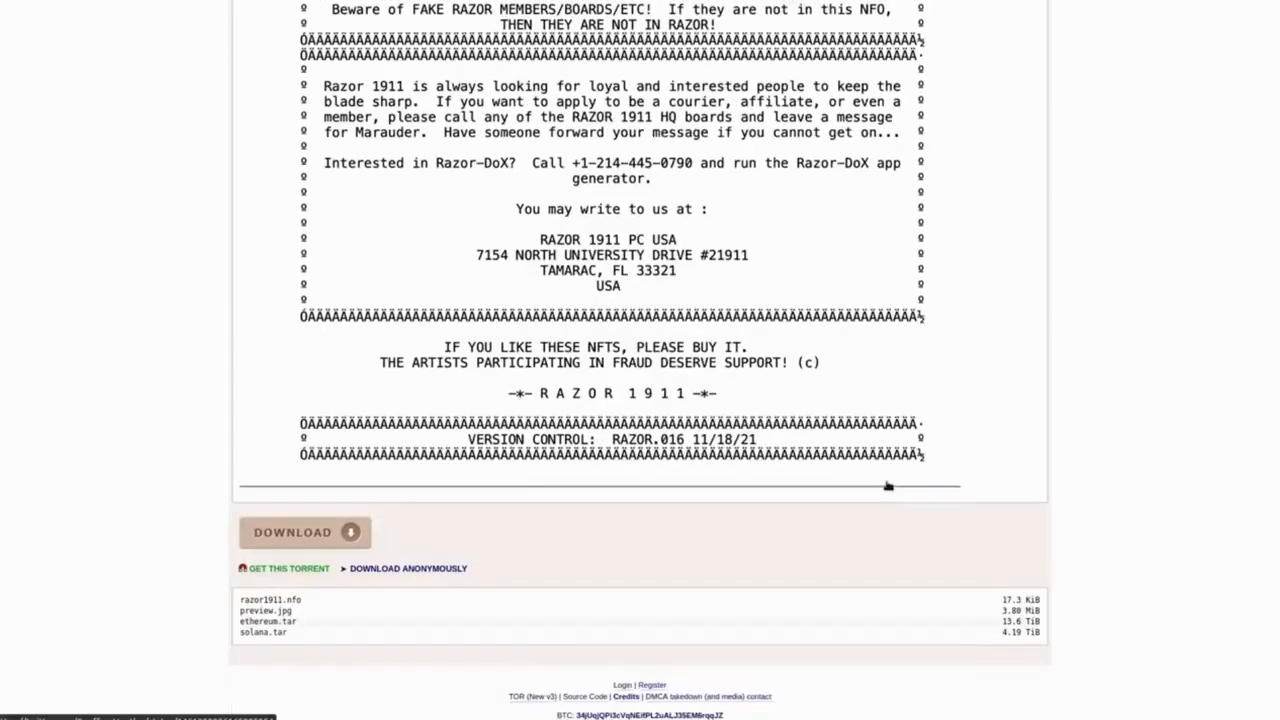
scroll(down, 3)
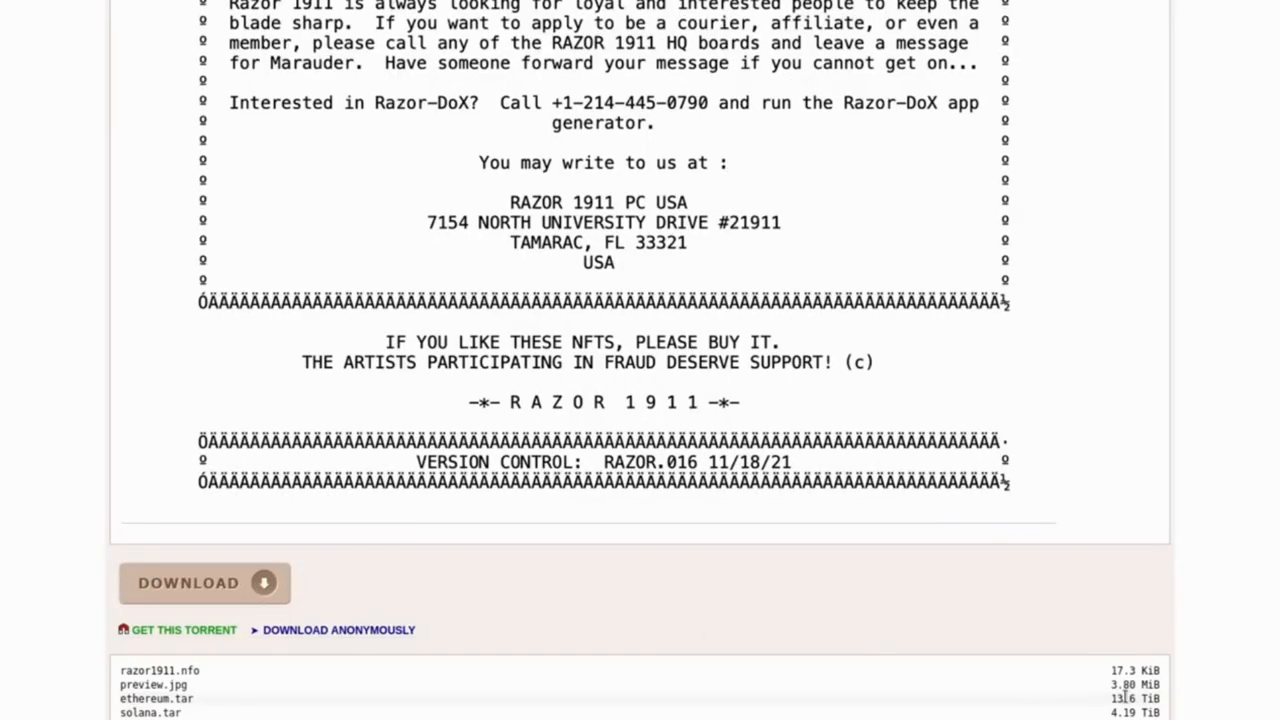
click(155, 698)
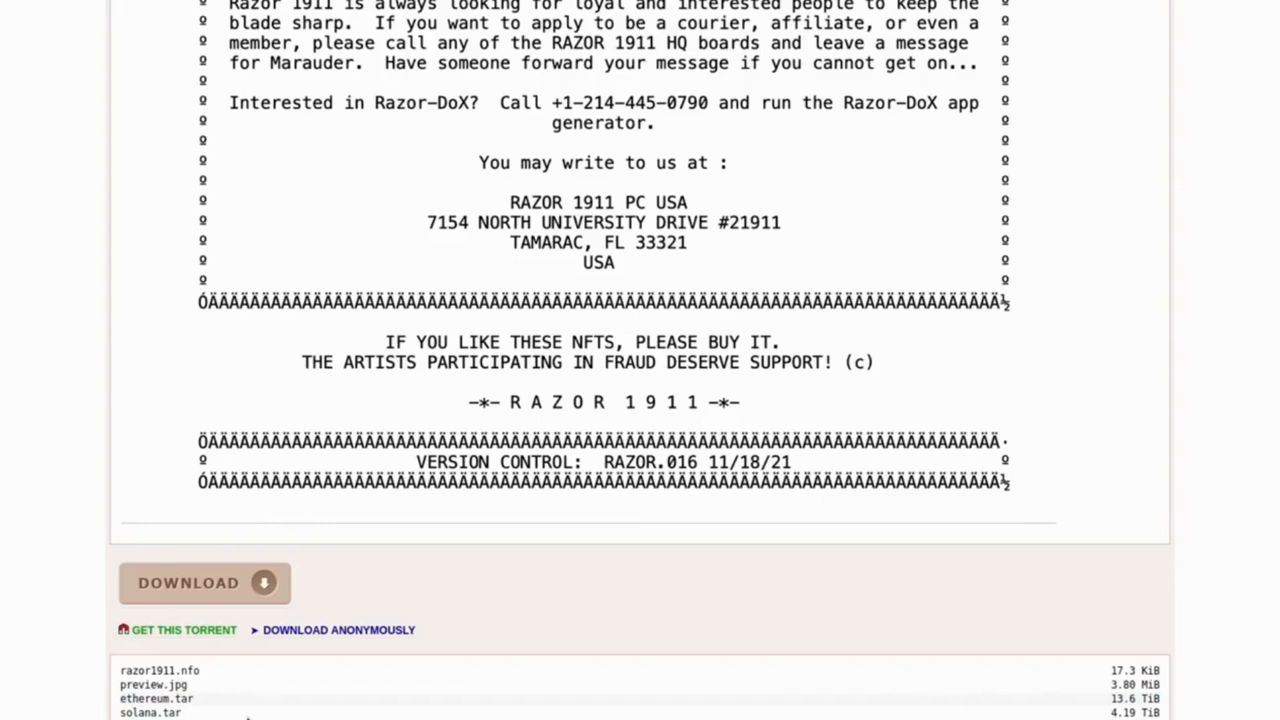
mouse_move(248, 712)
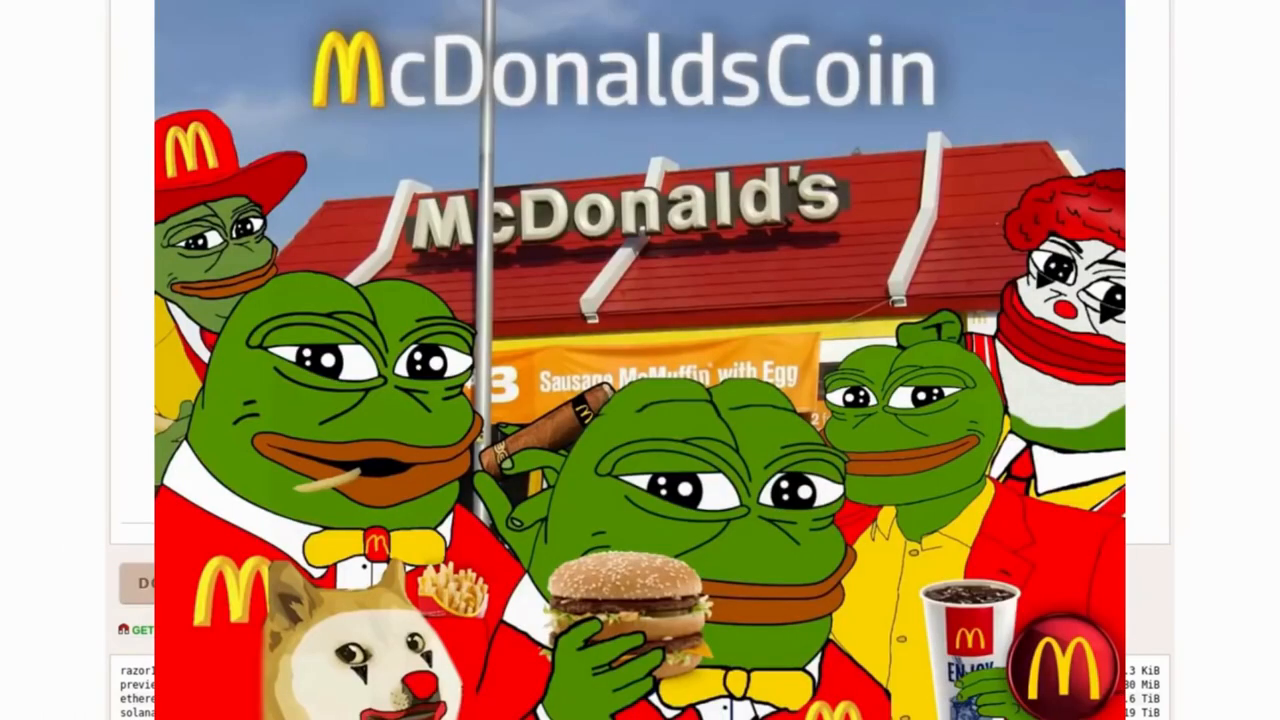
scroll(up, 3)
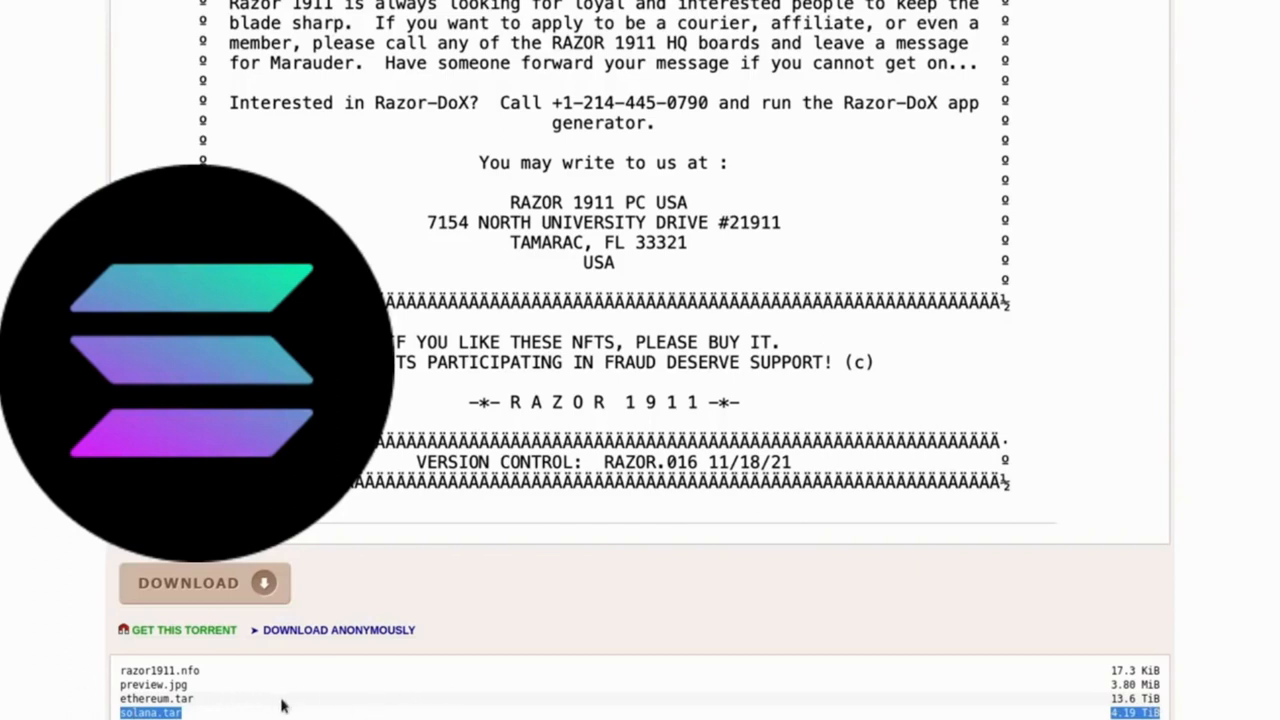
mouse_move(320, 693)
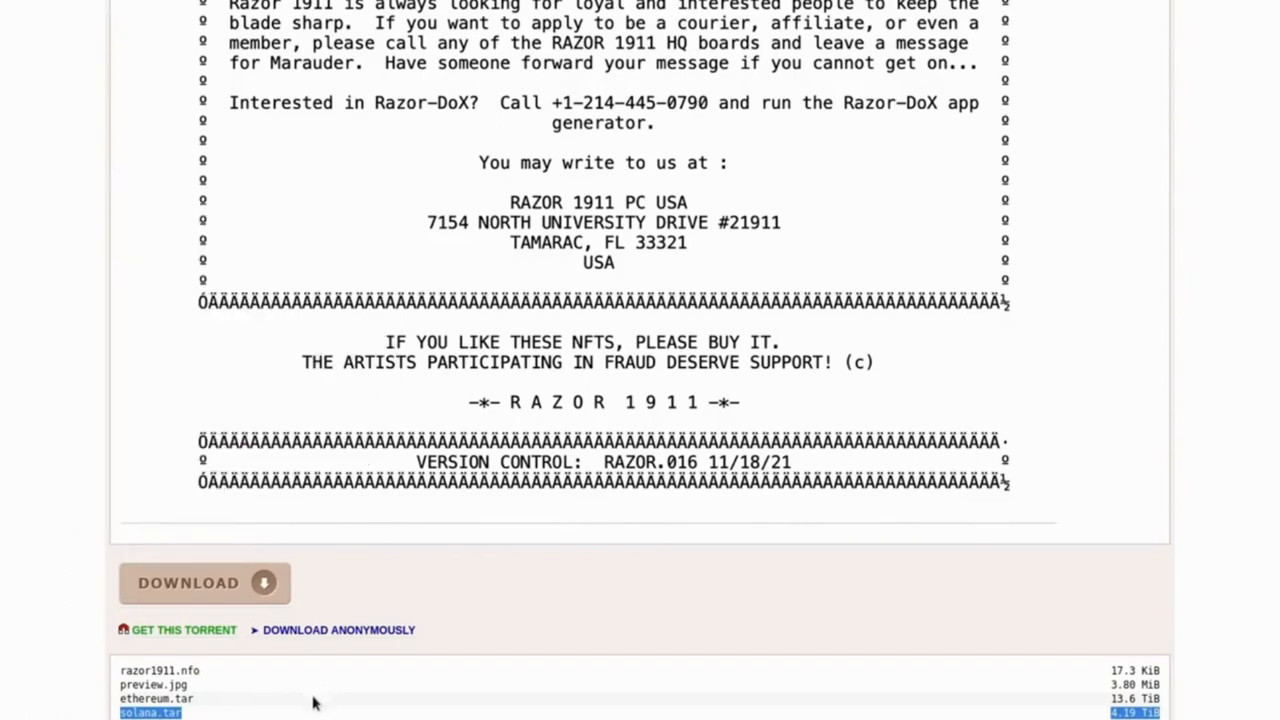
mouse_move(308, 712)
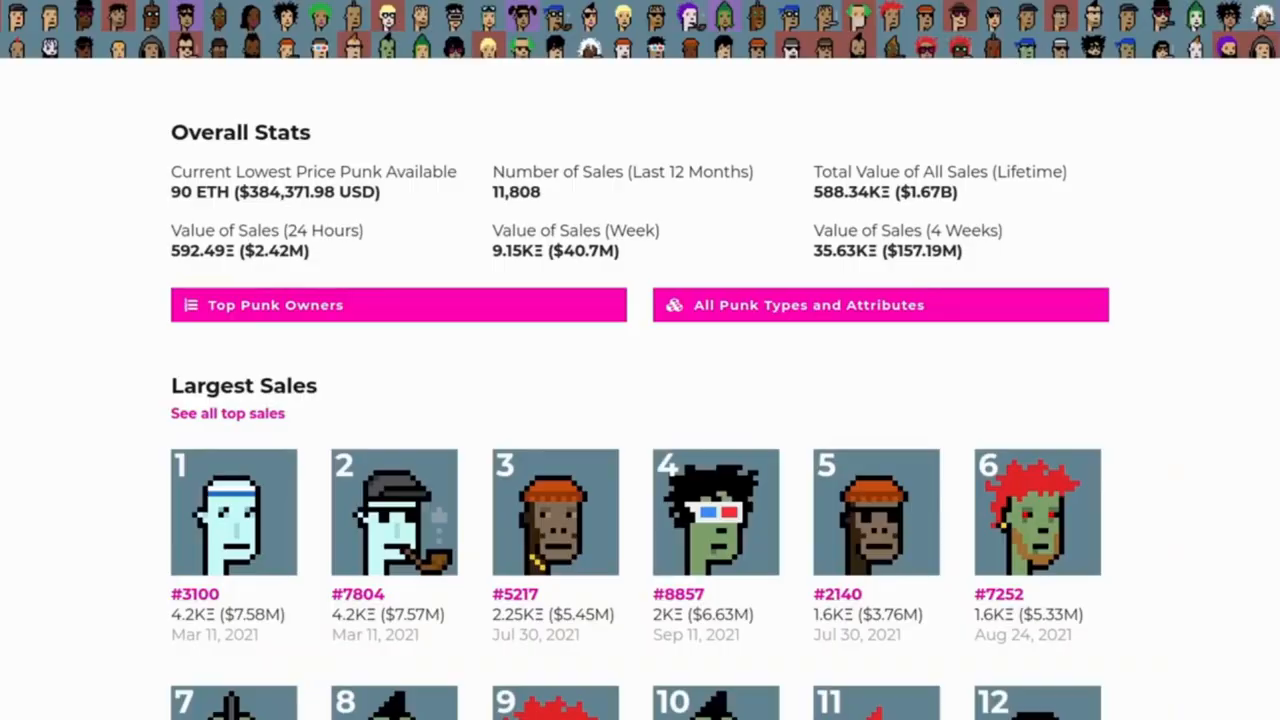
Scroll through the CryptoPunks stats and sales, then open punk #7804
scroll(down, 3)
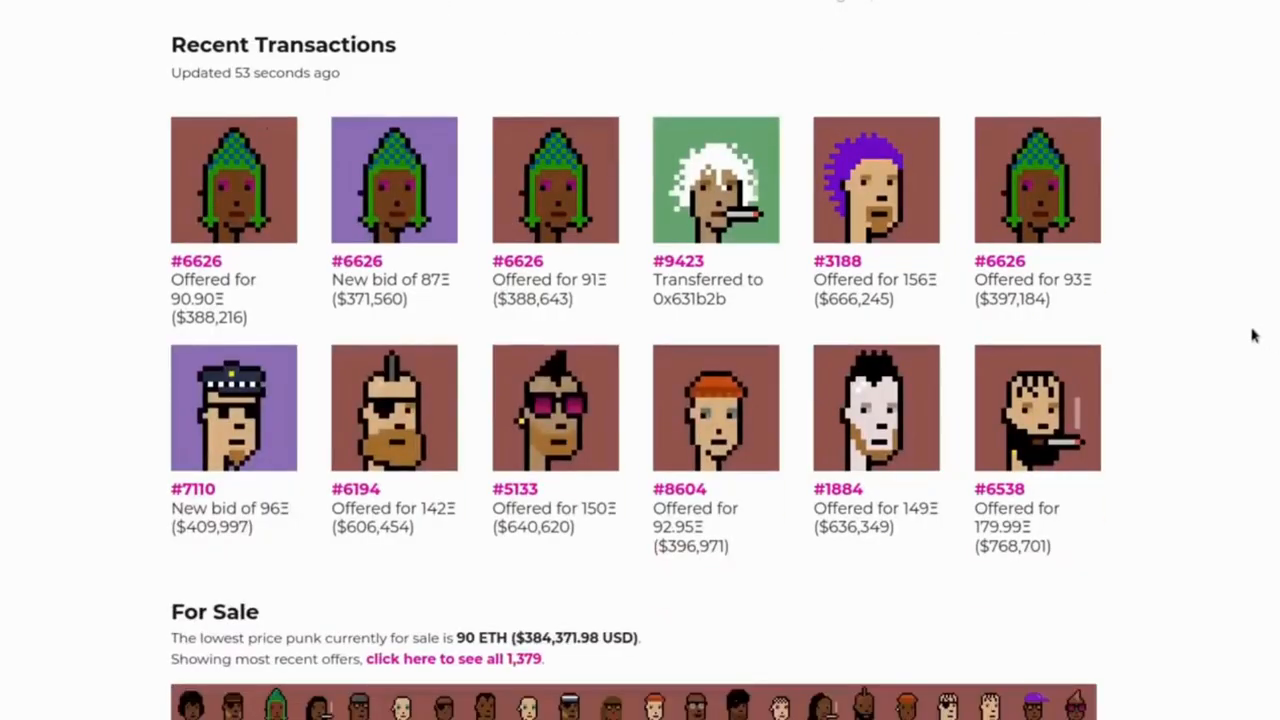
scroll(up, 3)
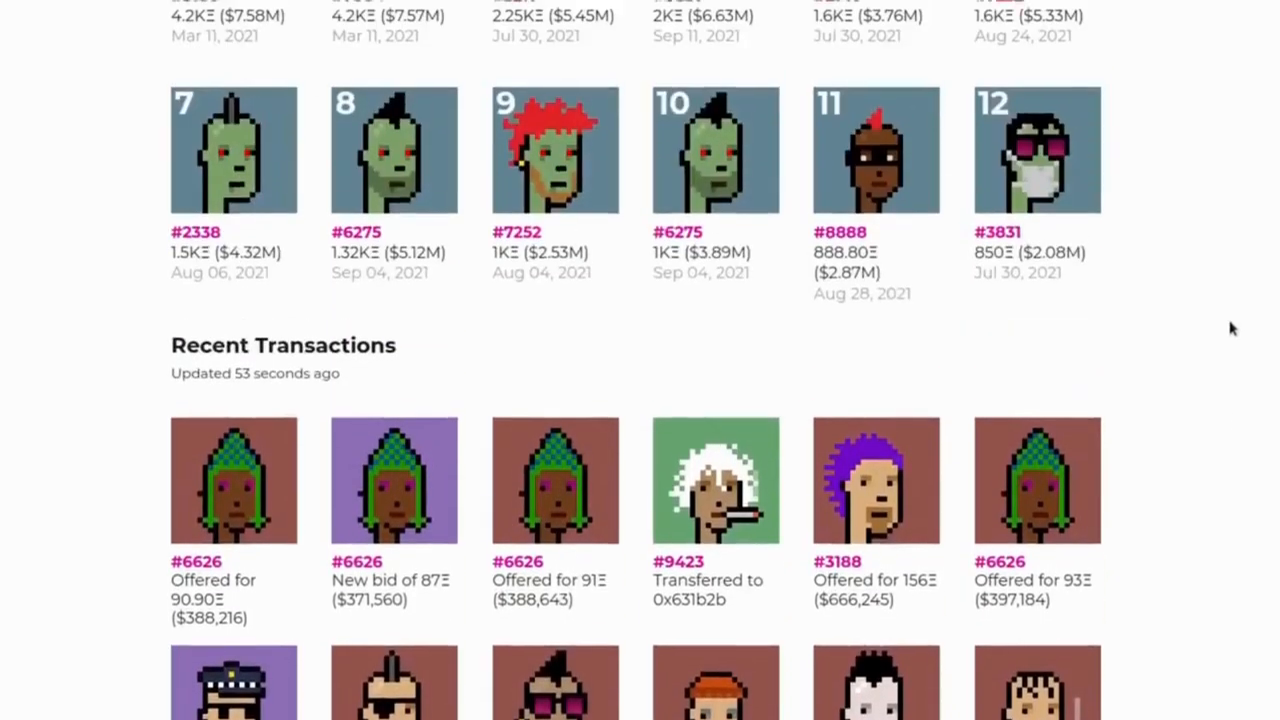
scroll(up, 3)
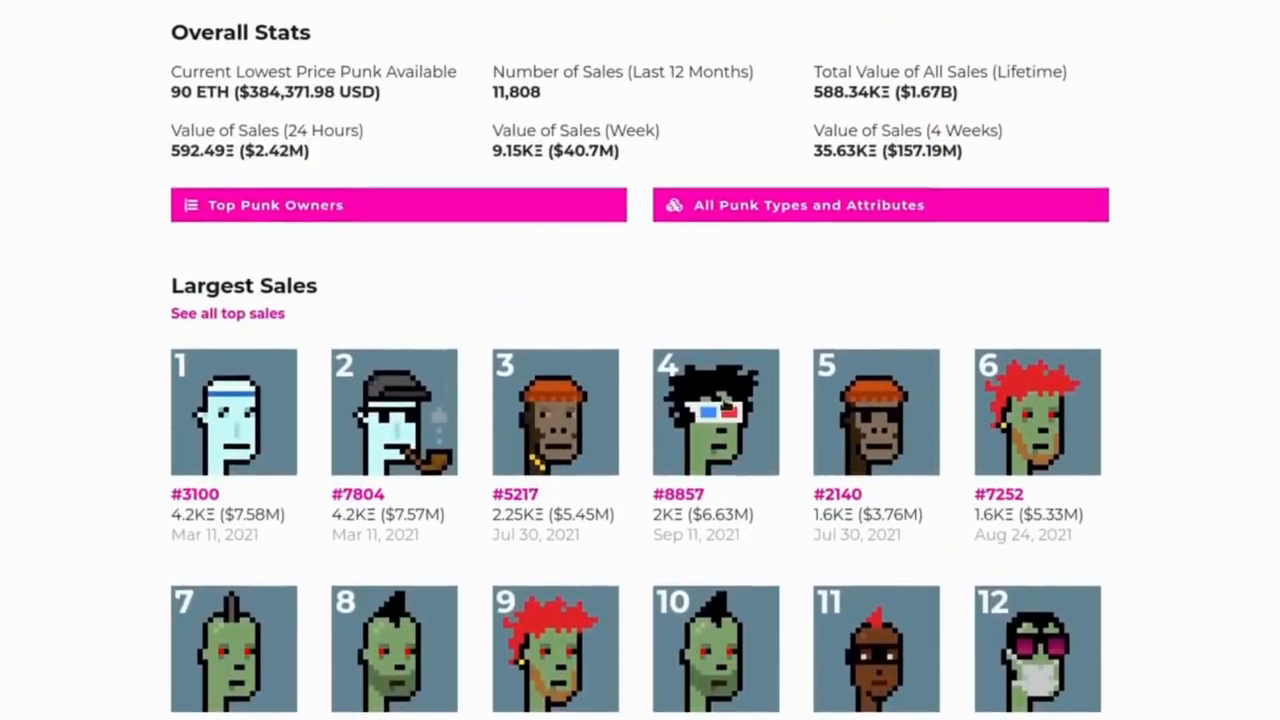
scroll(down, 3)
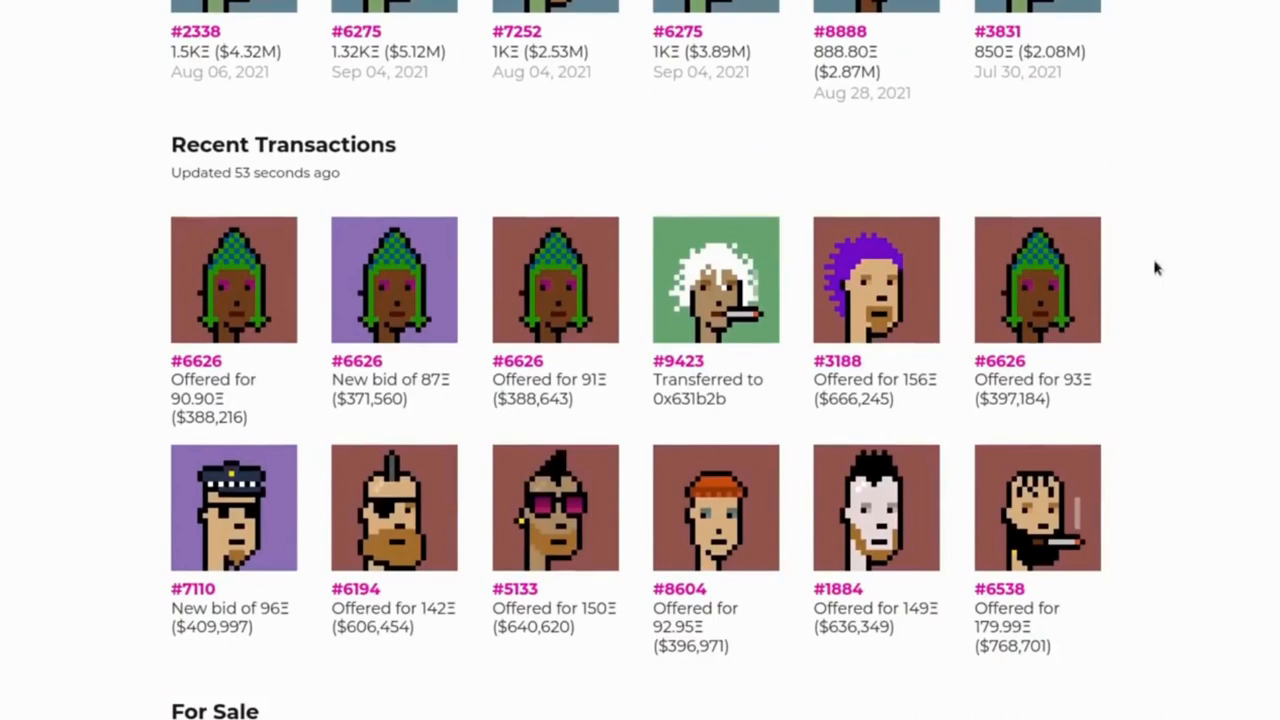
scroll(up, 3)
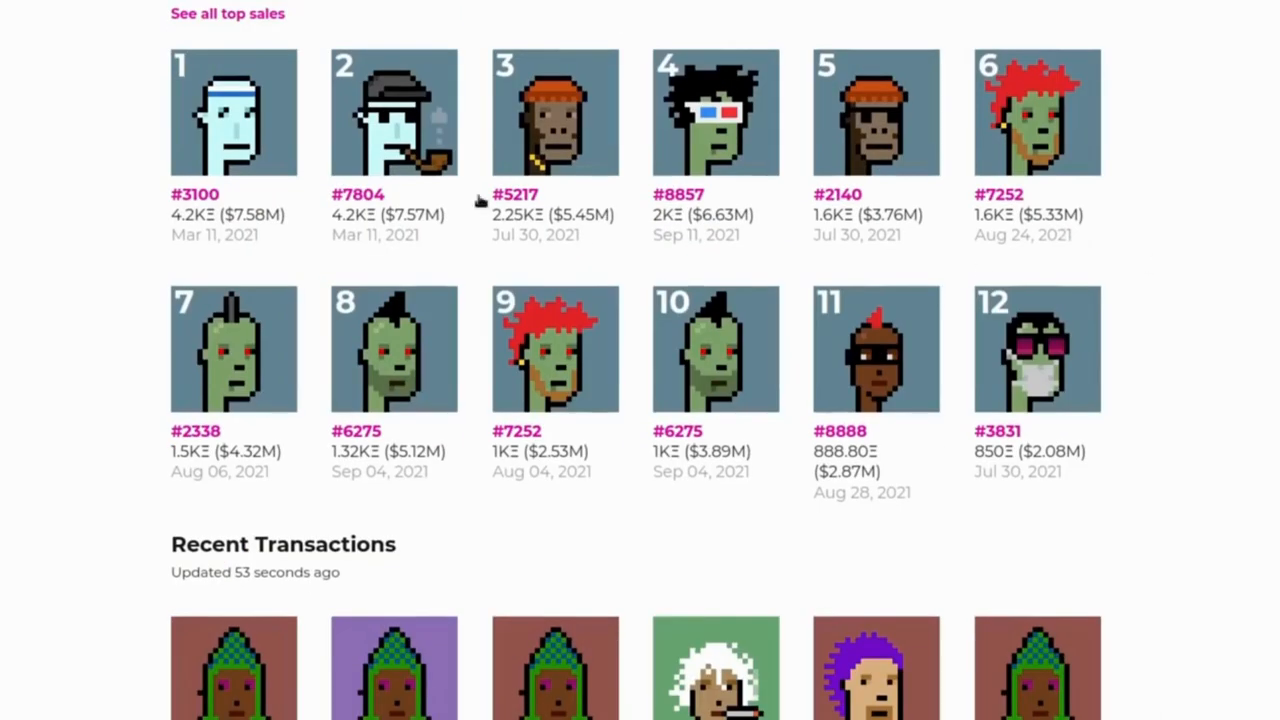
click(392, 112)
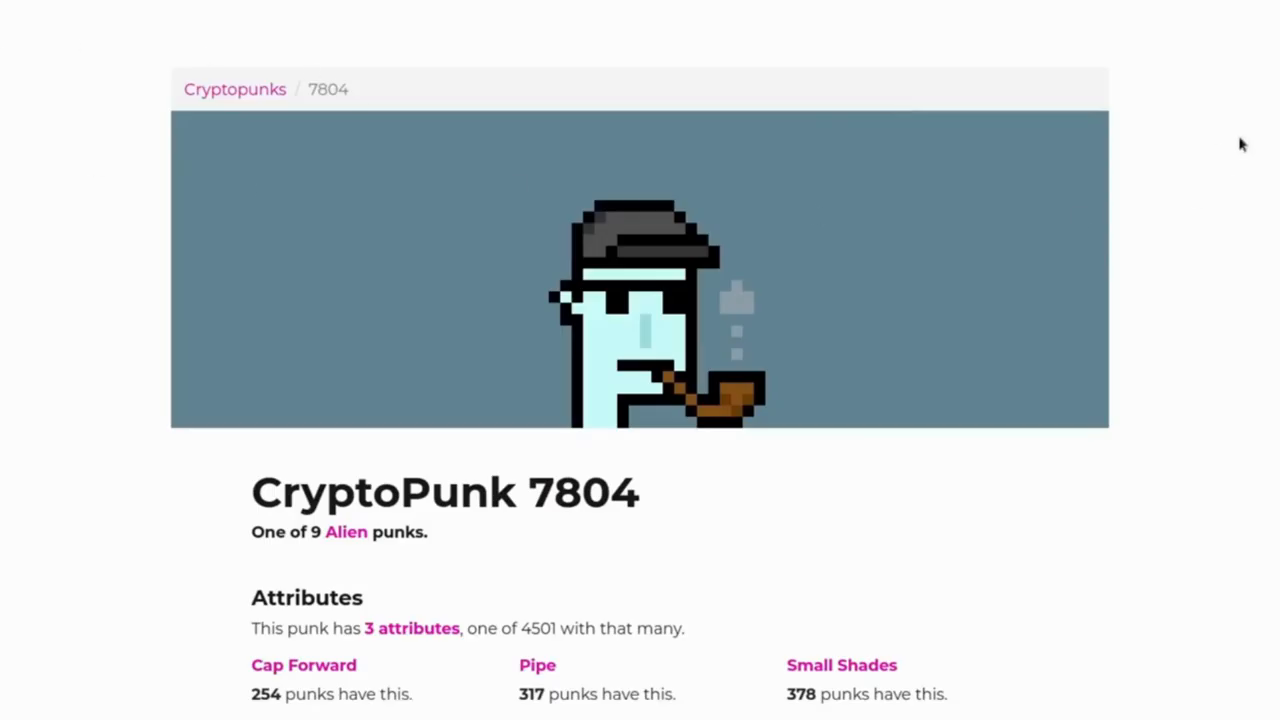
mouse_move(1255, 141)
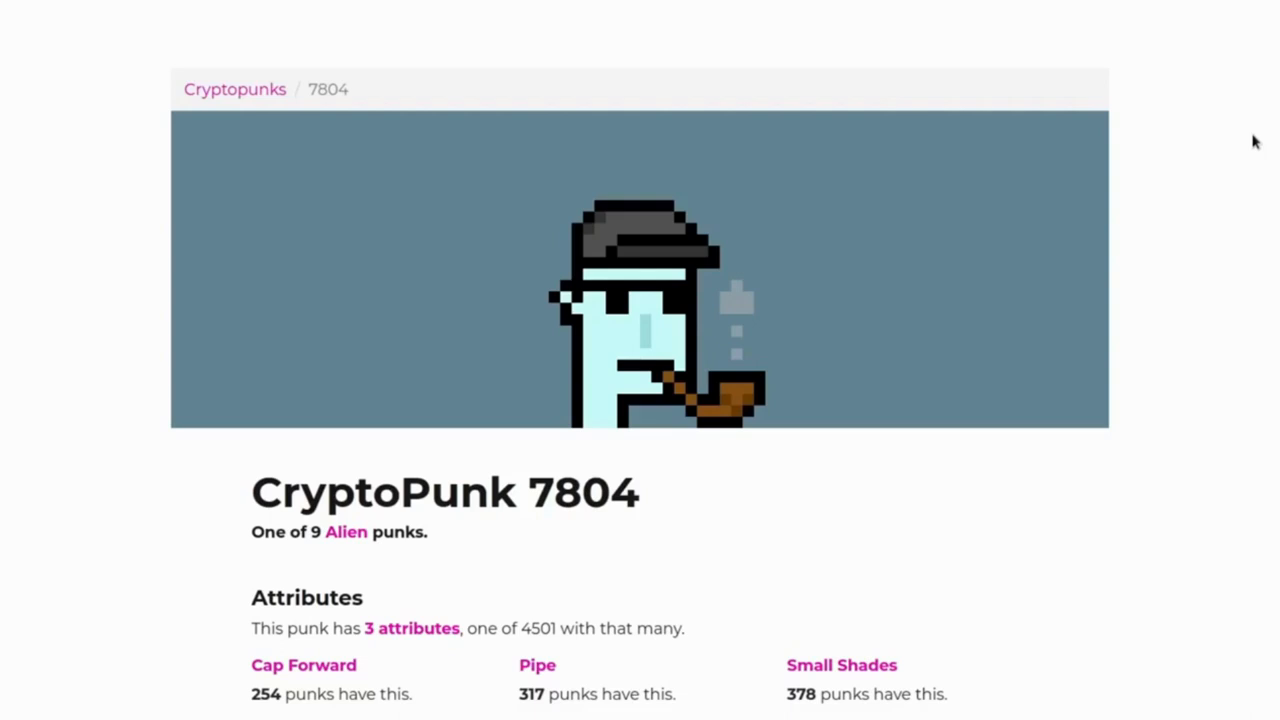
mouse_move(1231, 356)
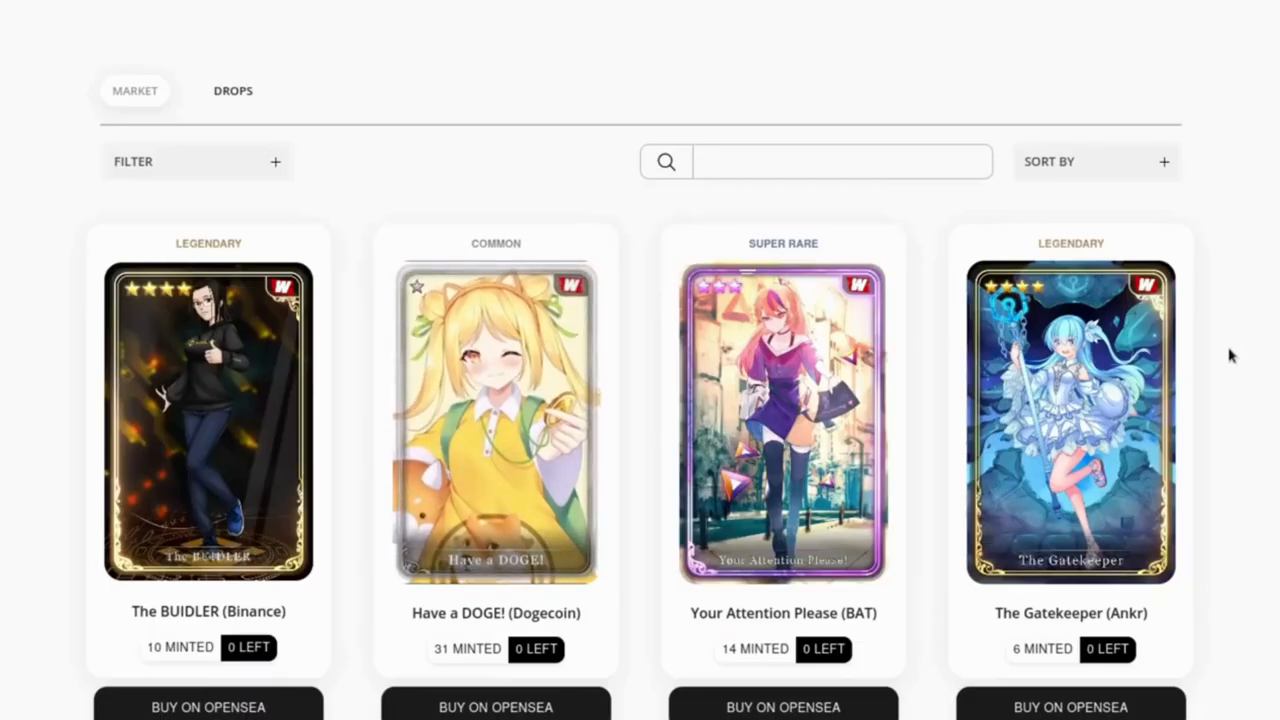
scroll(down, 3)
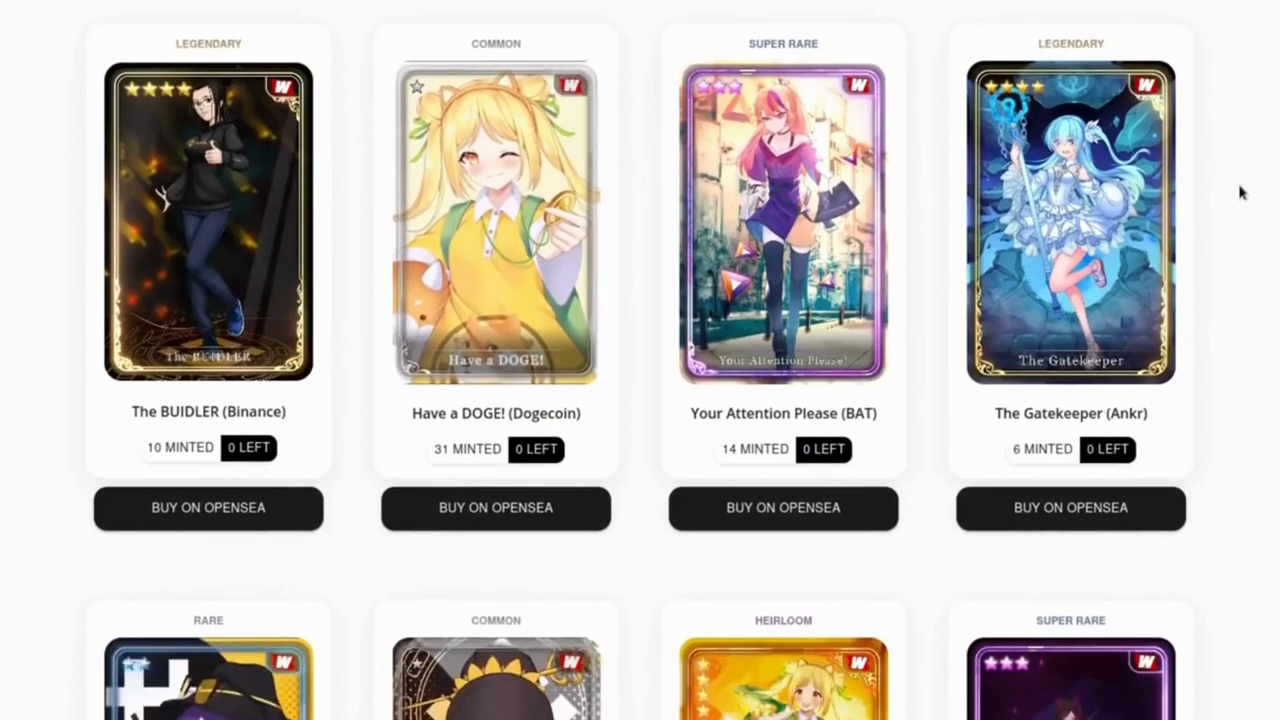
scroll(down, 3)
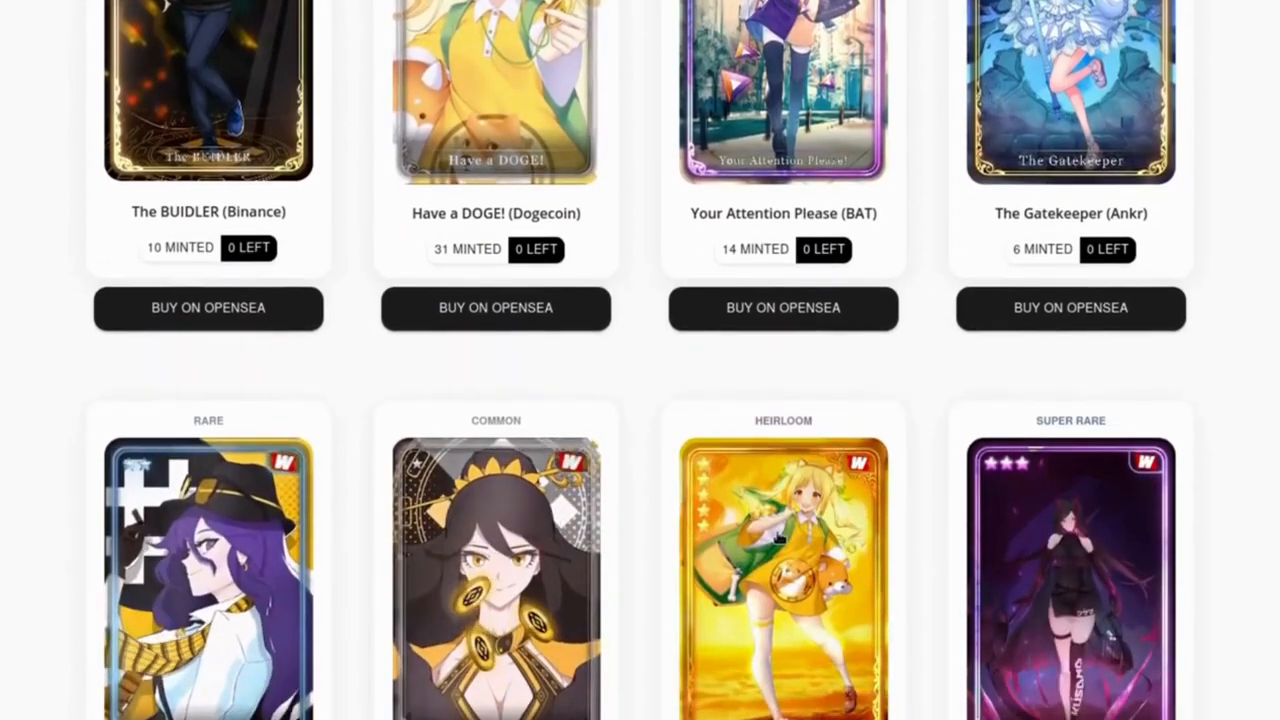
click(783, 575)
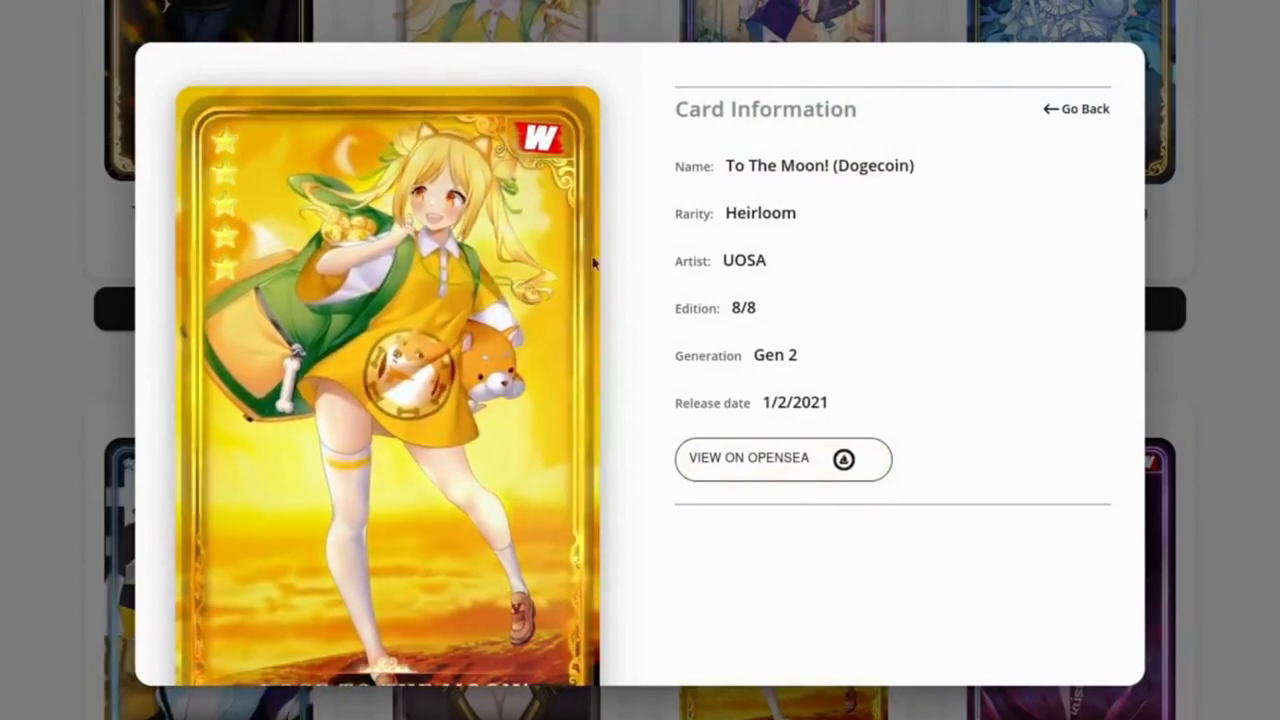
click(1075, 108)
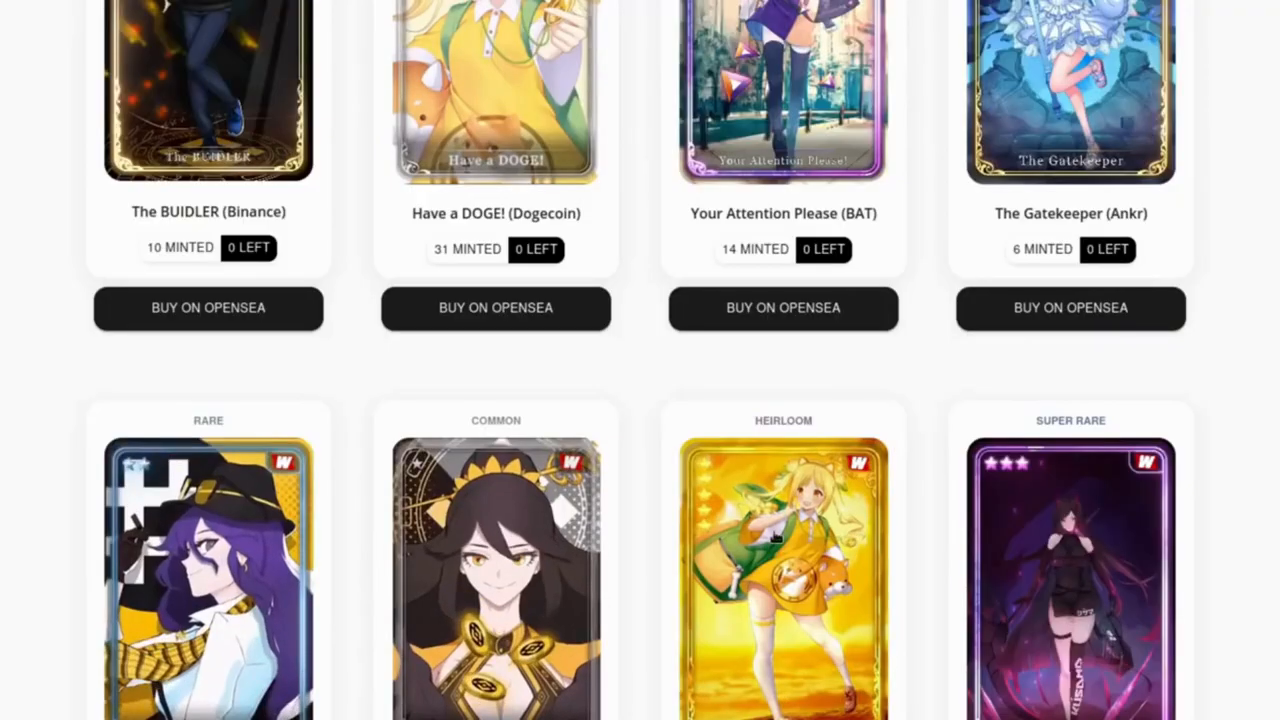
click(783, 575)
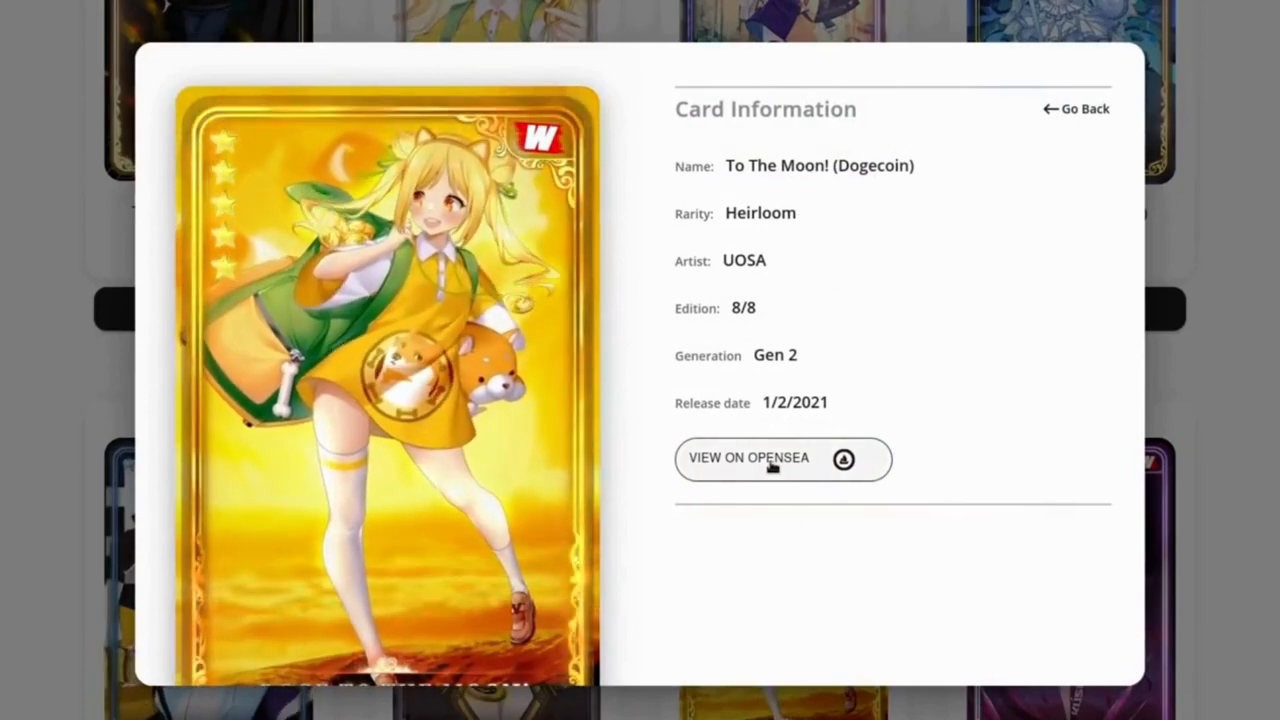
click(782, 458)
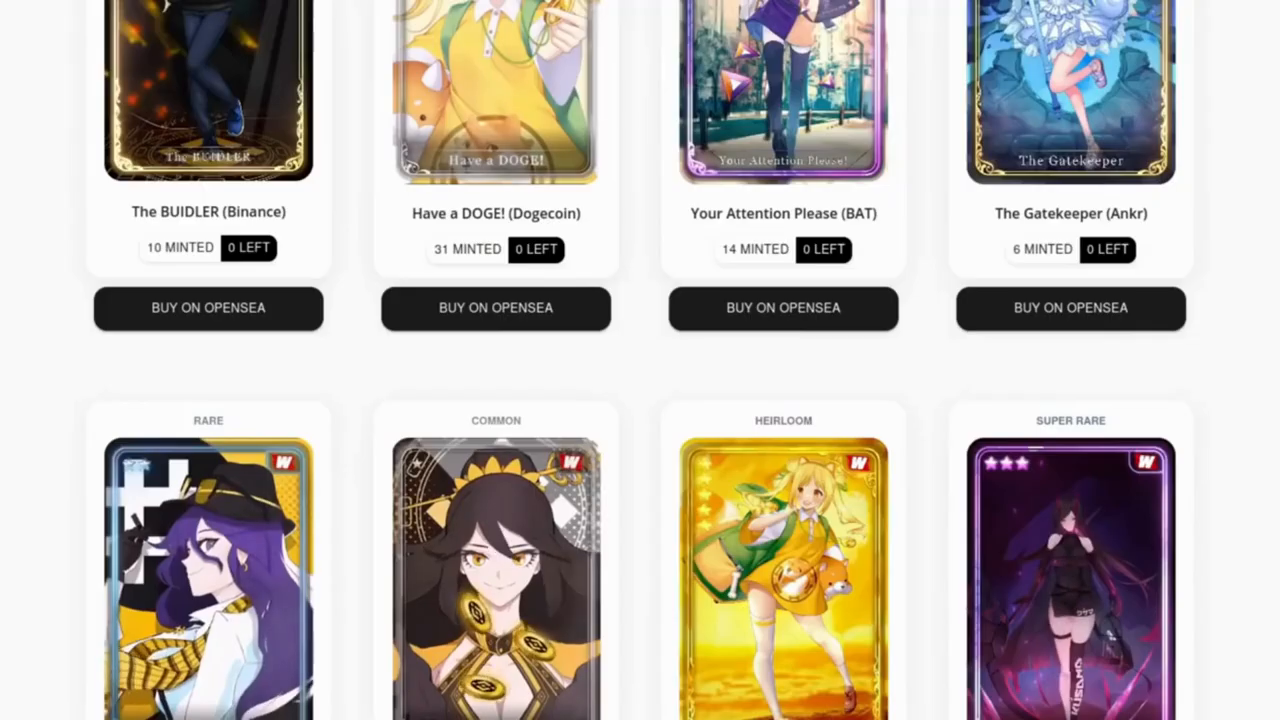
scroll(down, 3)
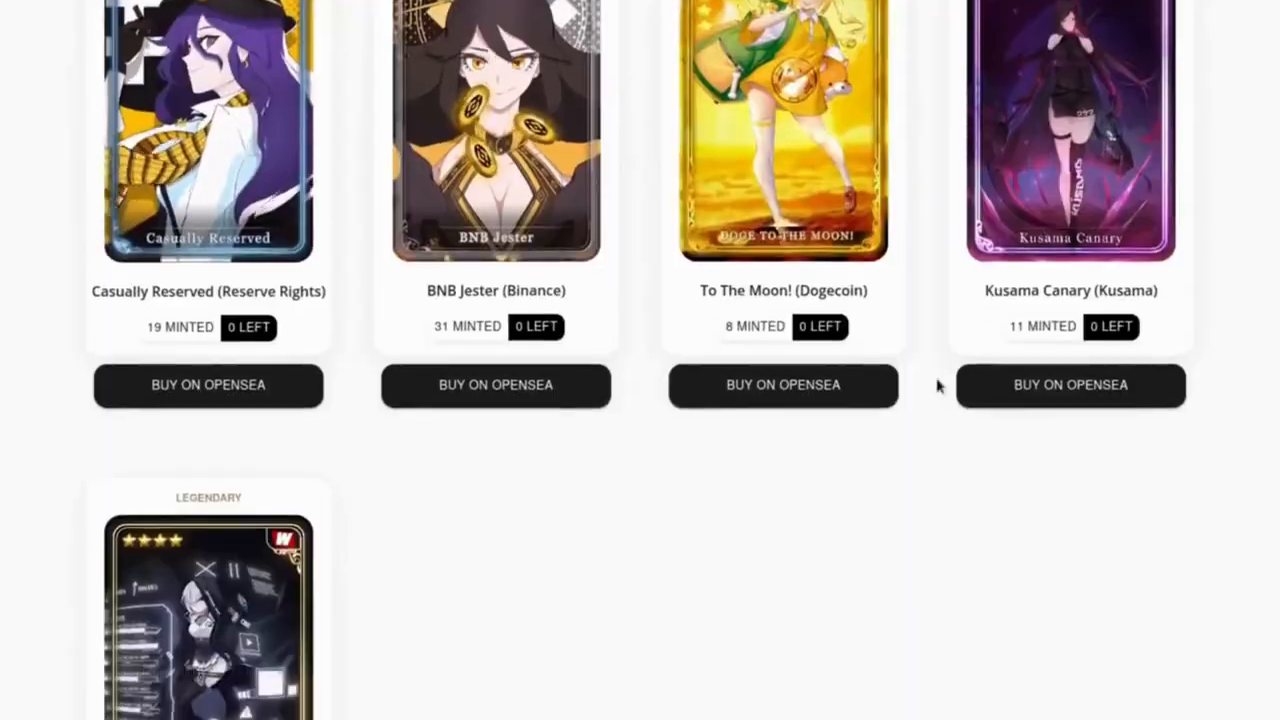
Open the Card Information popup for The Pirate (Bittorrent) card
click(208, 600)
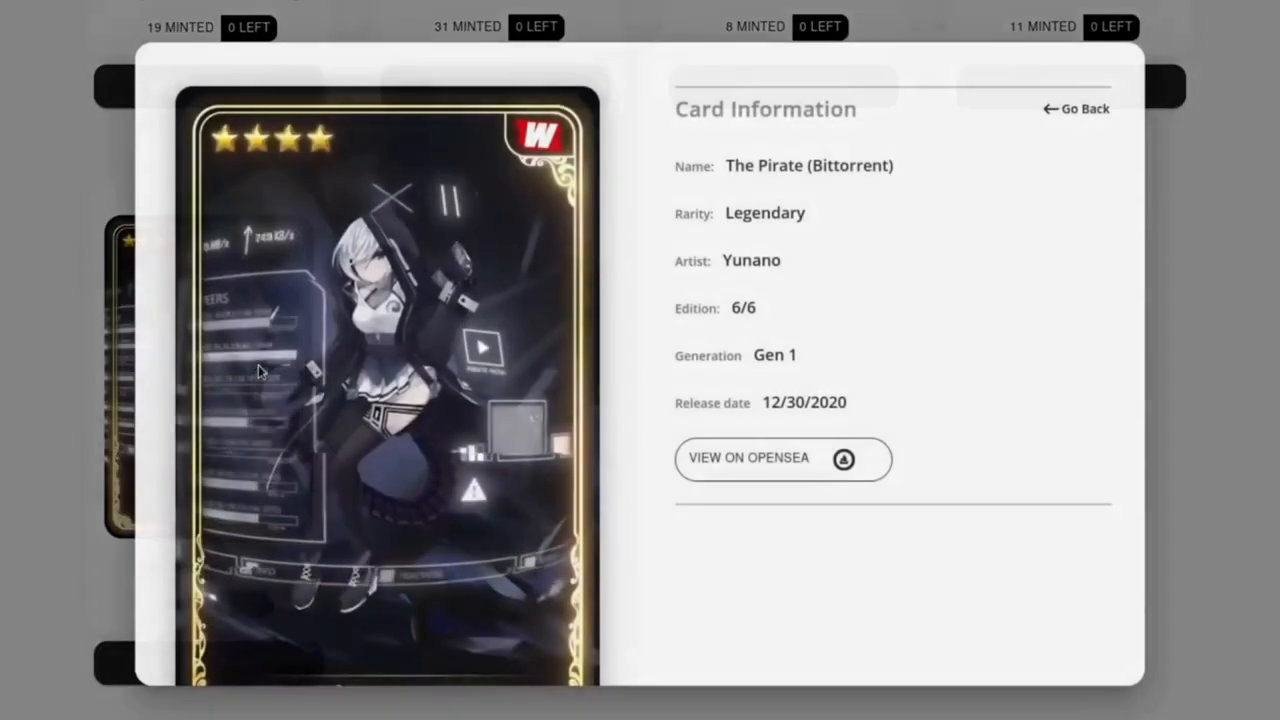
right_click(260, 372)
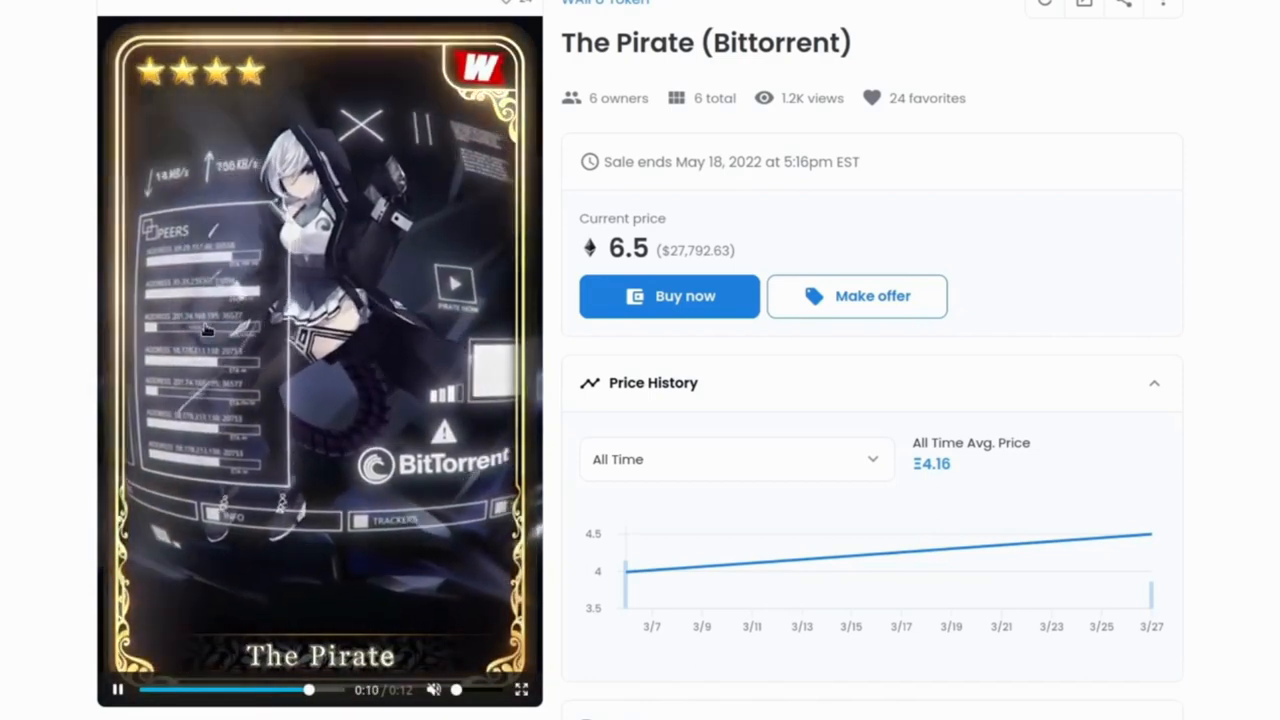
View The Pirate (Bittorrent) OpenSea listing at 6.5 ETH and its price history
click(143, 689)
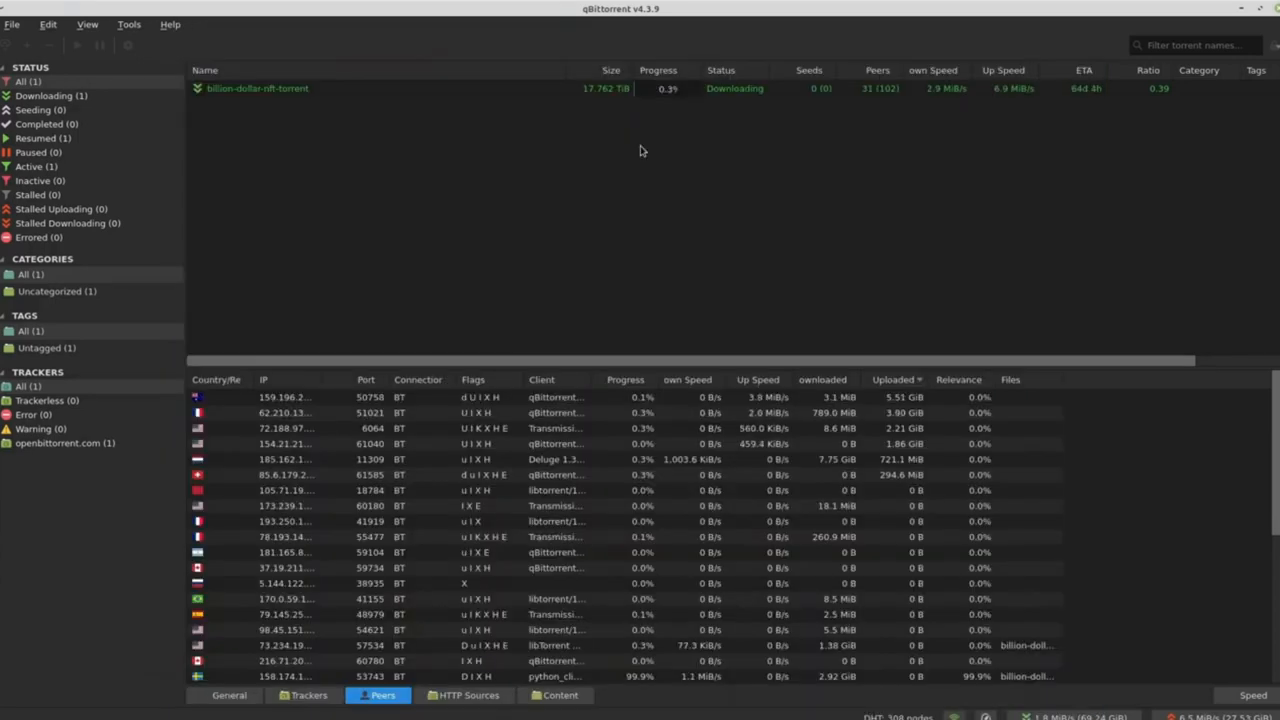
mouse_move(245, 88)
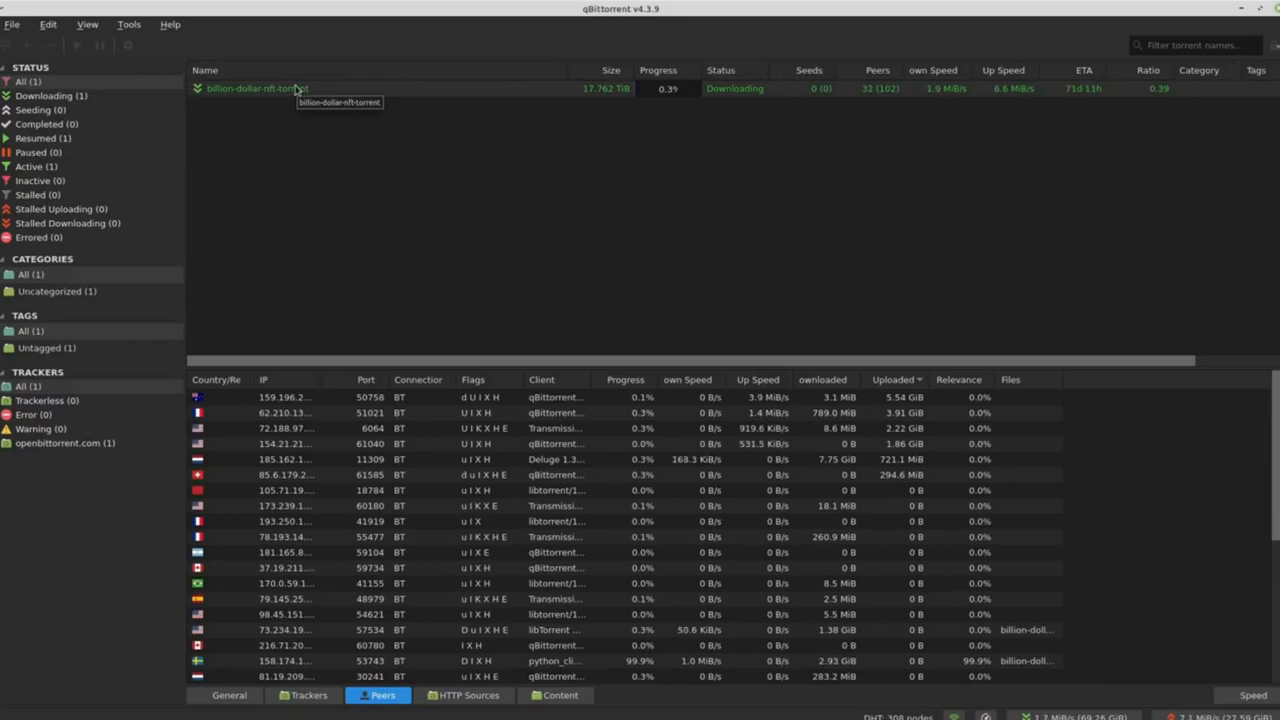
mouse_move(258, 128)
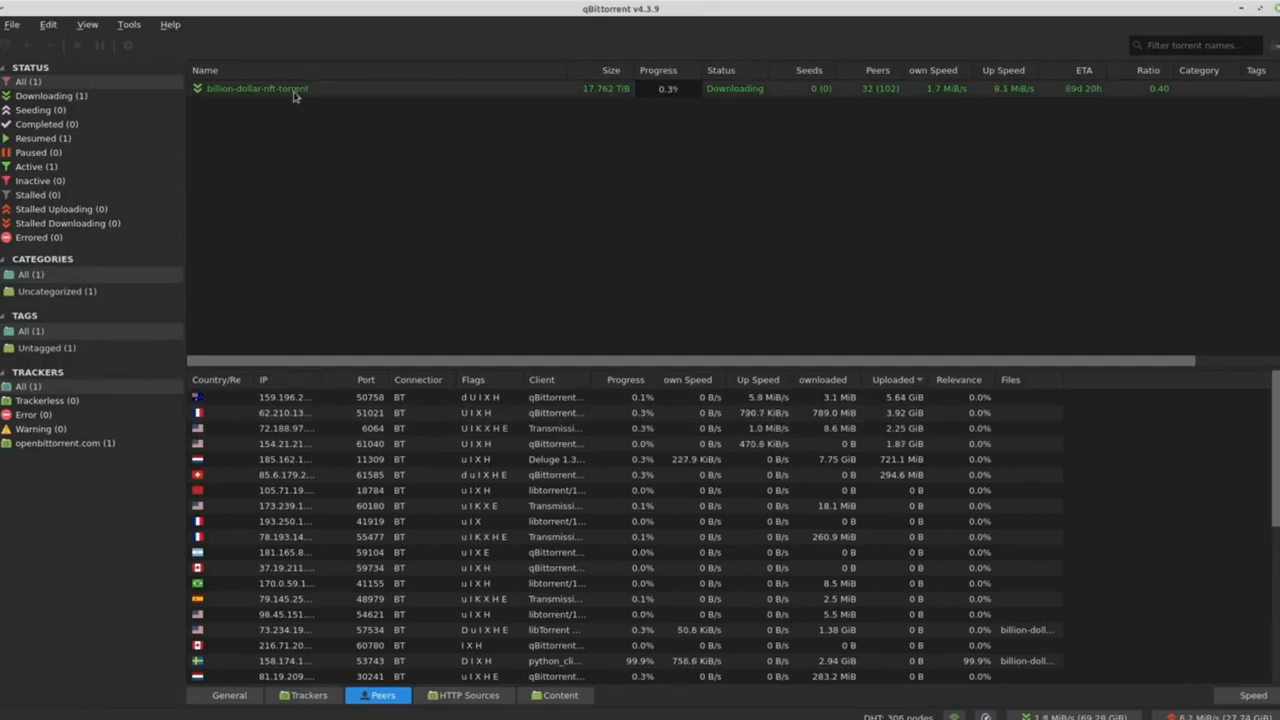
mouse_move(310, 90)
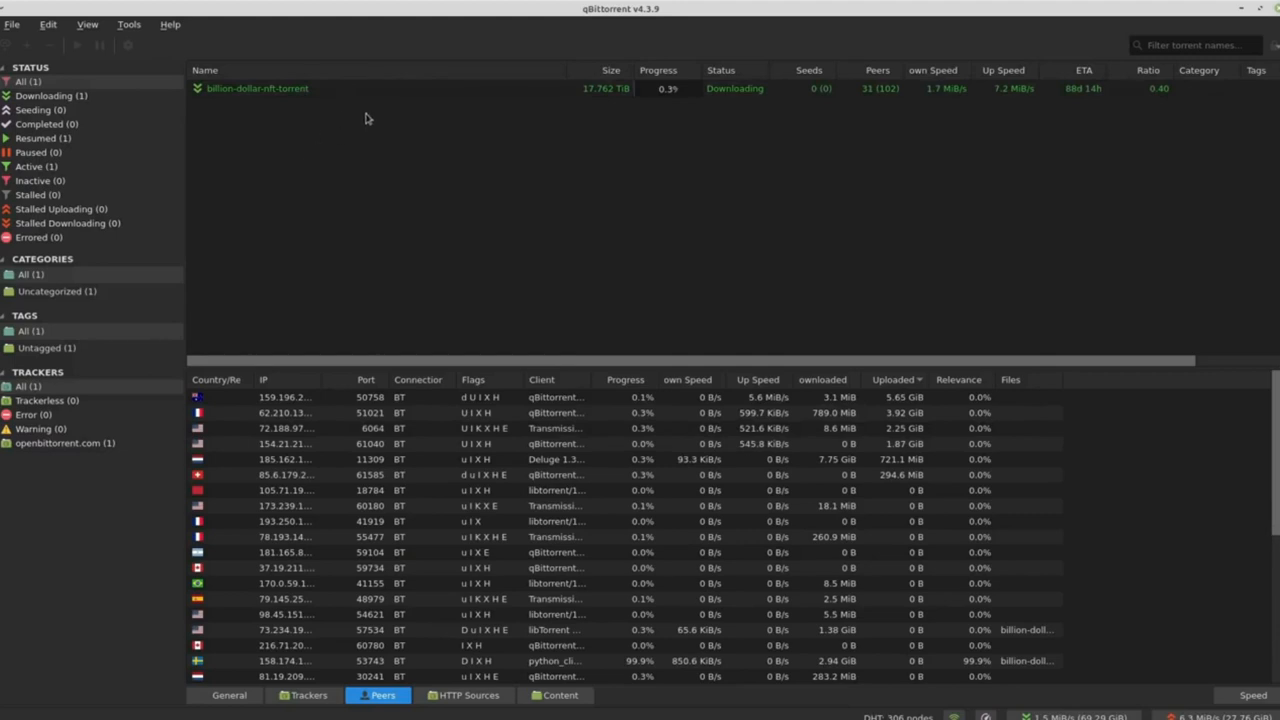
mouse_move(600, 280)
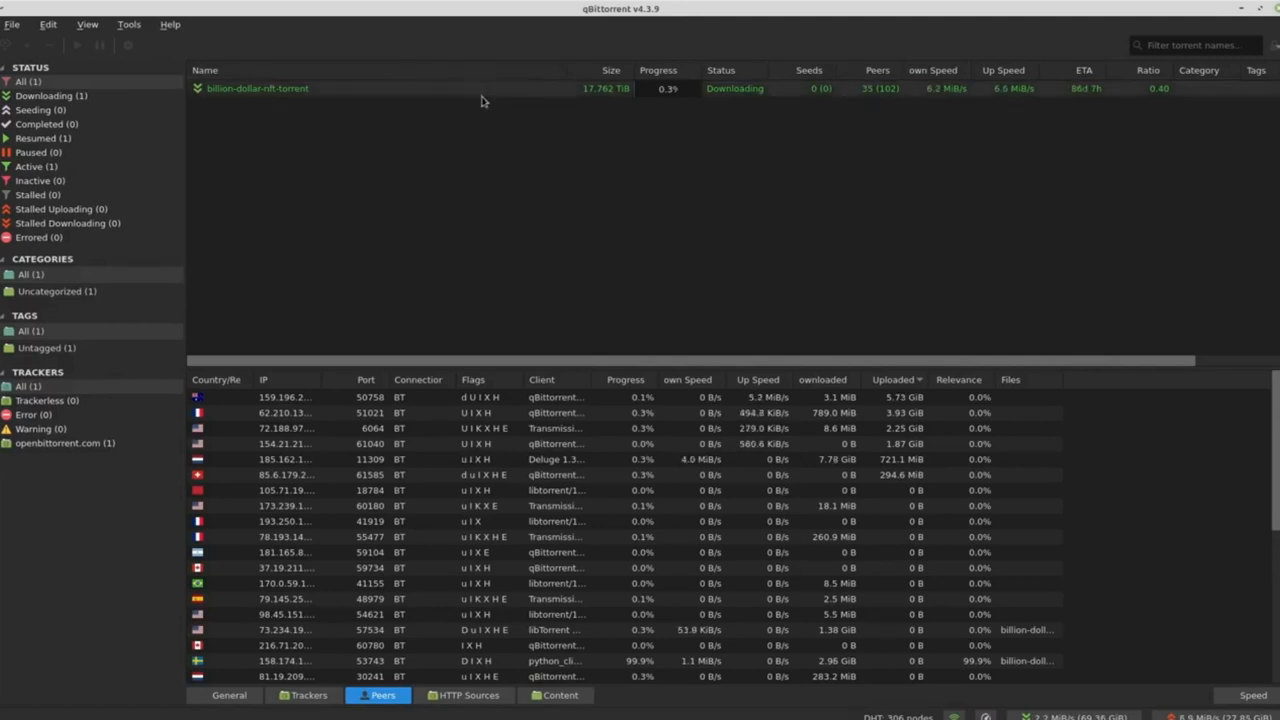
mouse_move(913, 184)
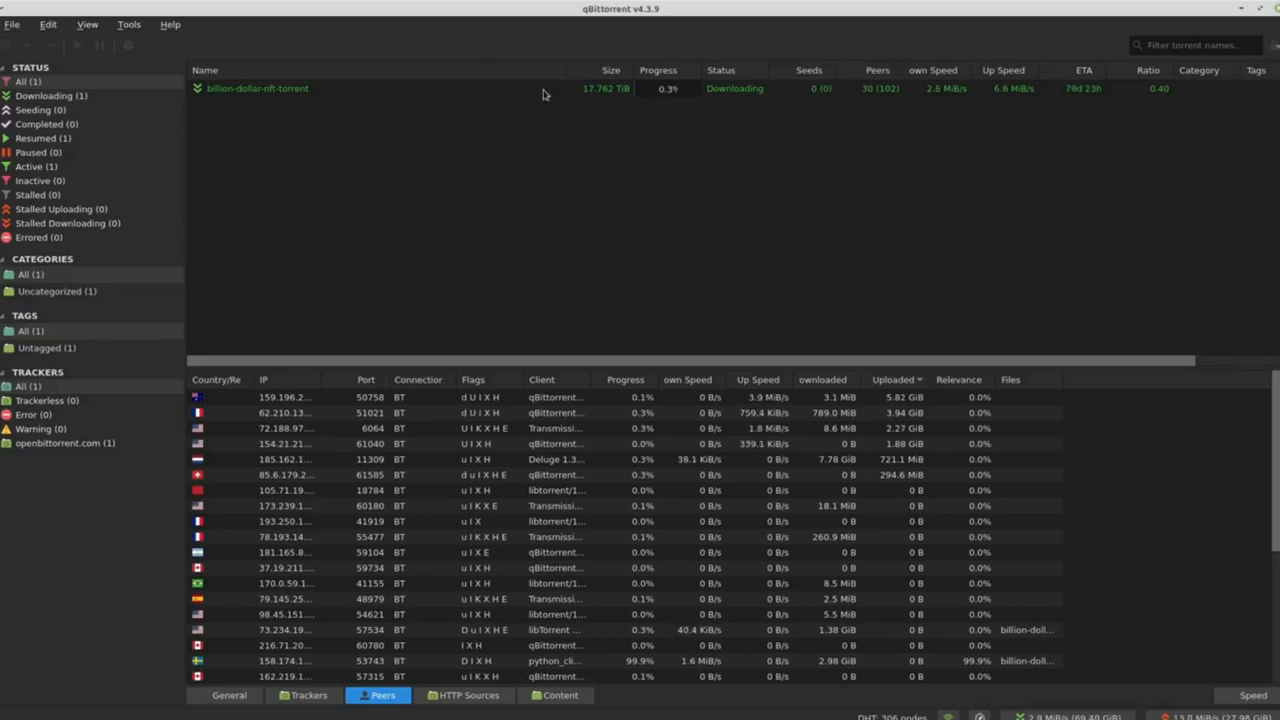
mouse_move(490, 95)
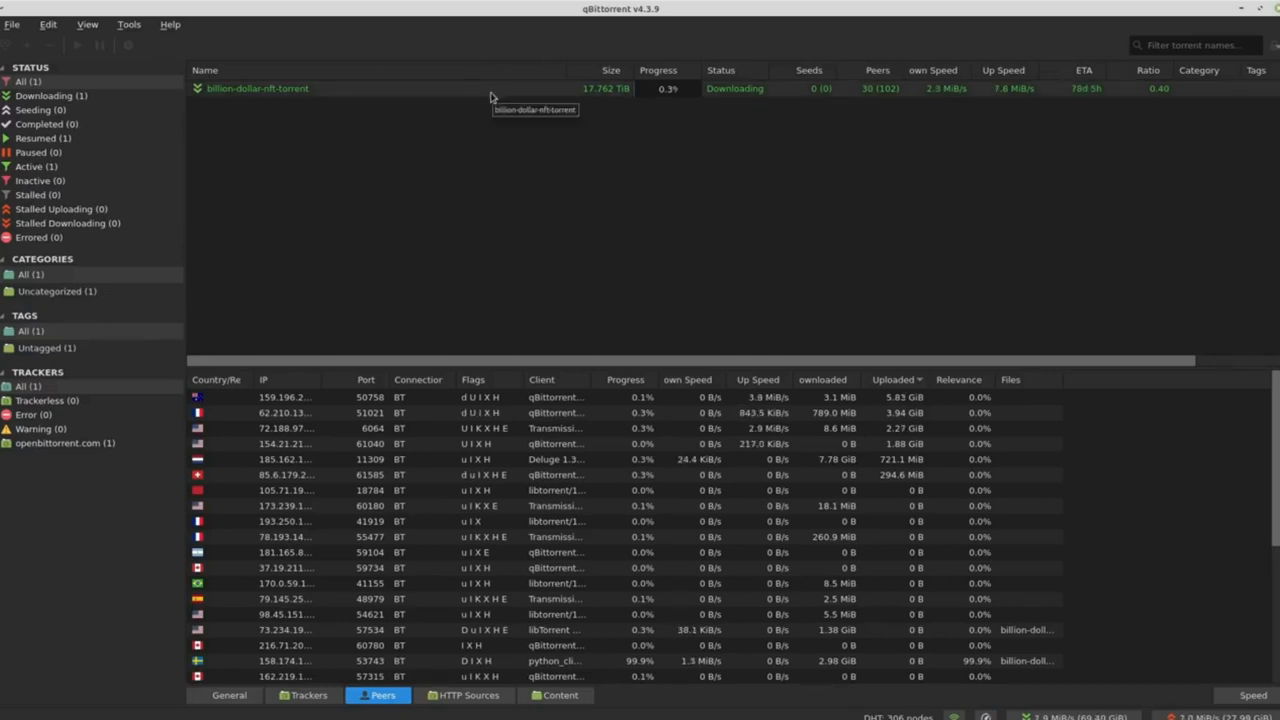